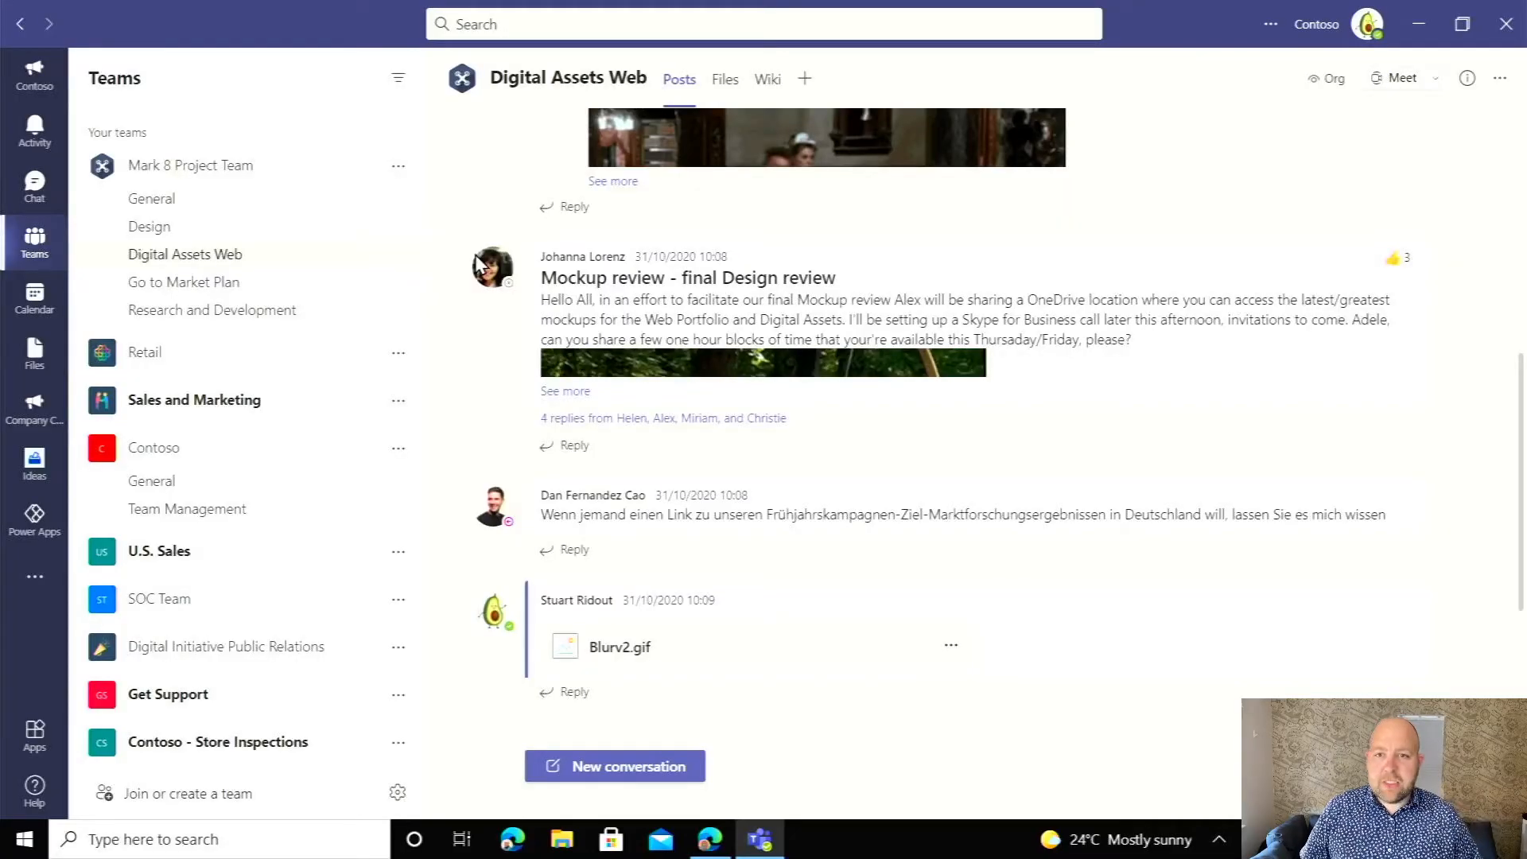
mouse_move(604, 282)
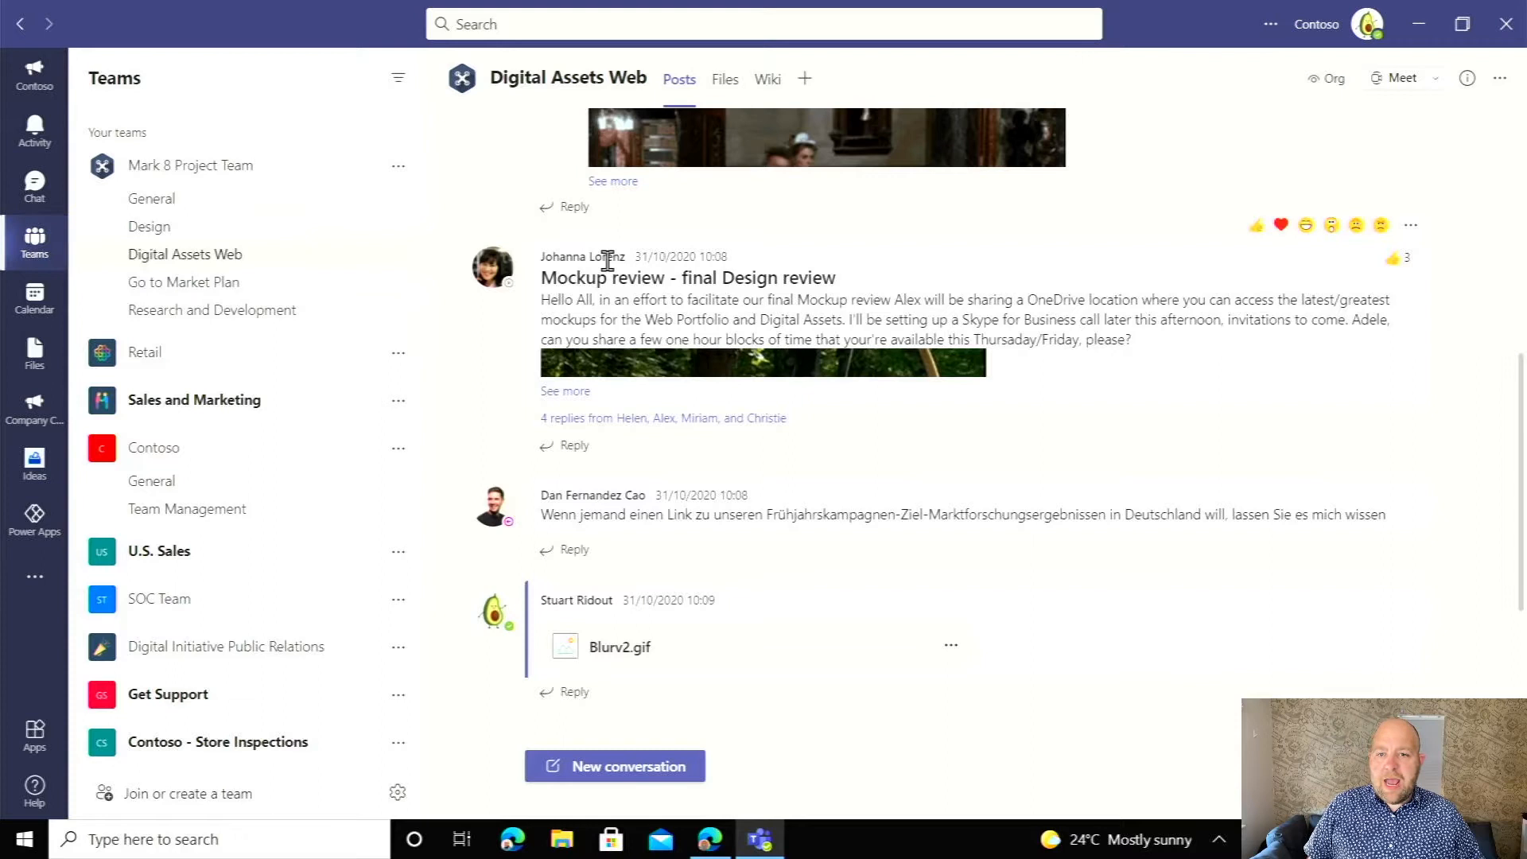
mouse_move(607, 270)
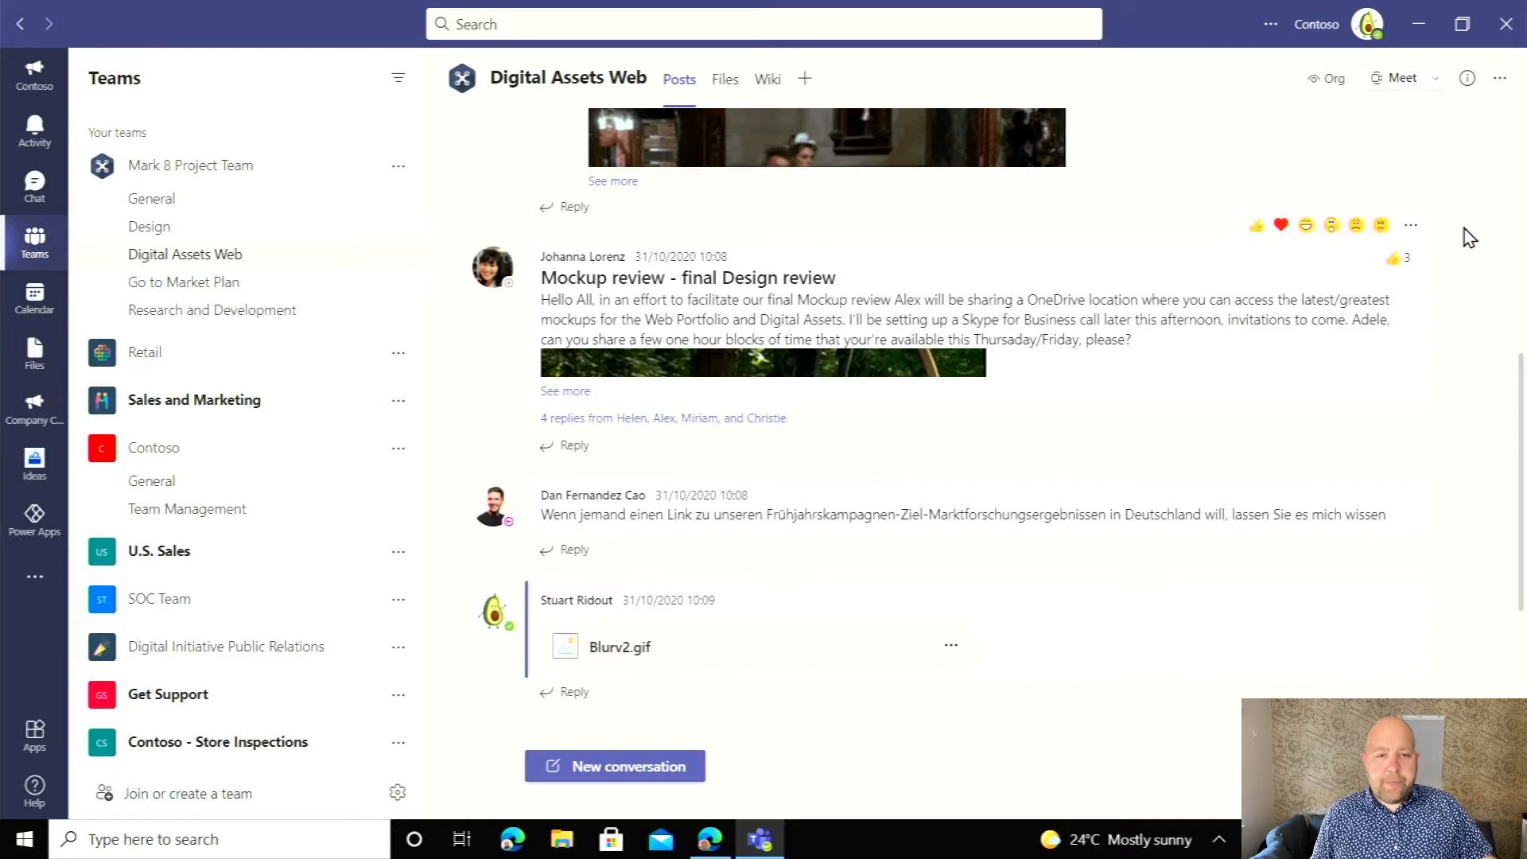
mouse_move(1333, 291)
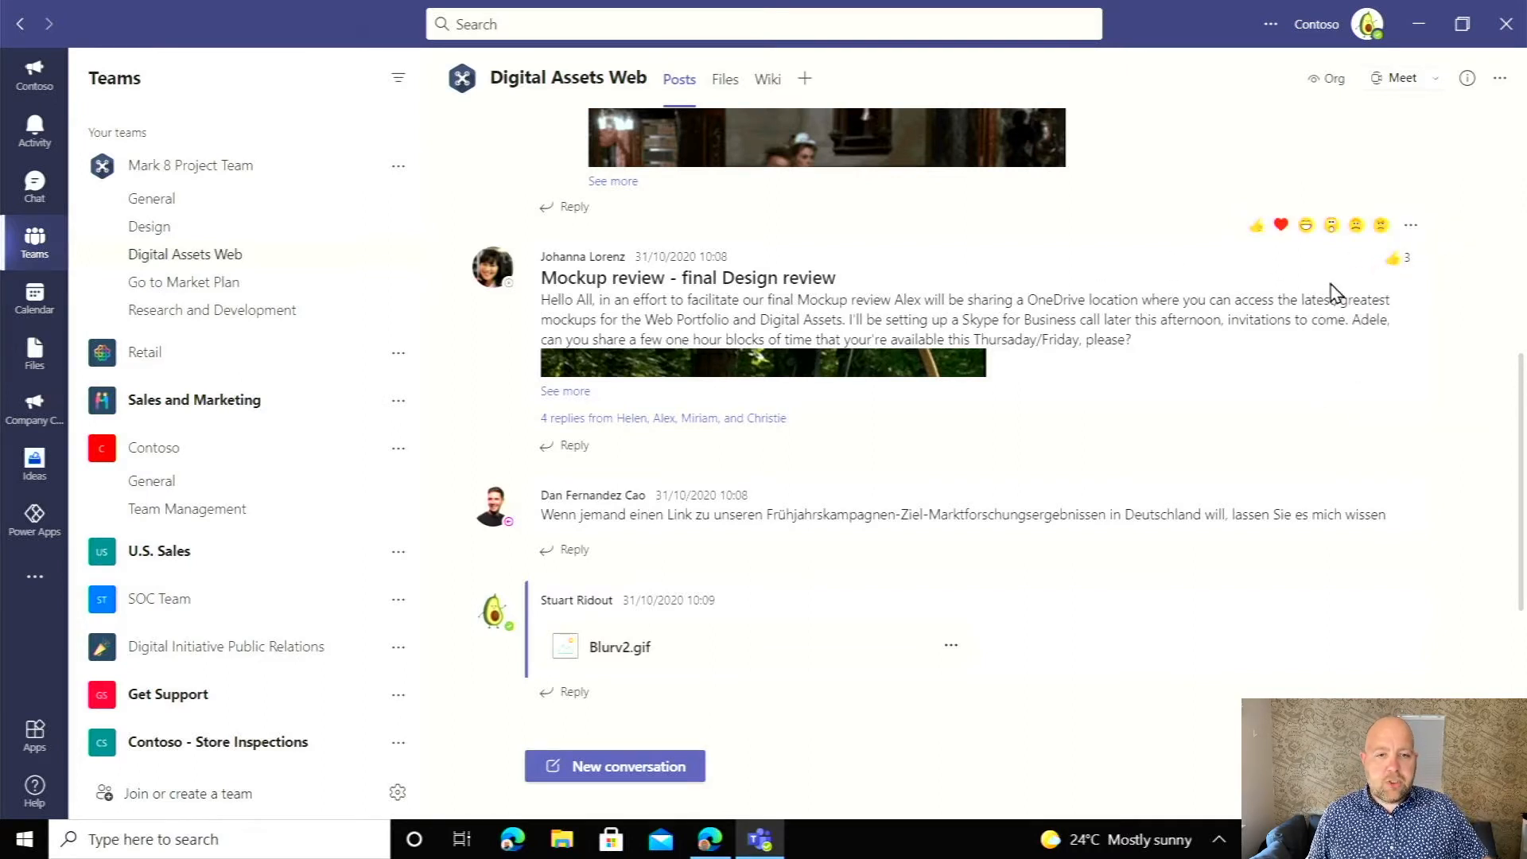
Open More options on the Mockup review post to reveal further actions.
click(1410, 225)
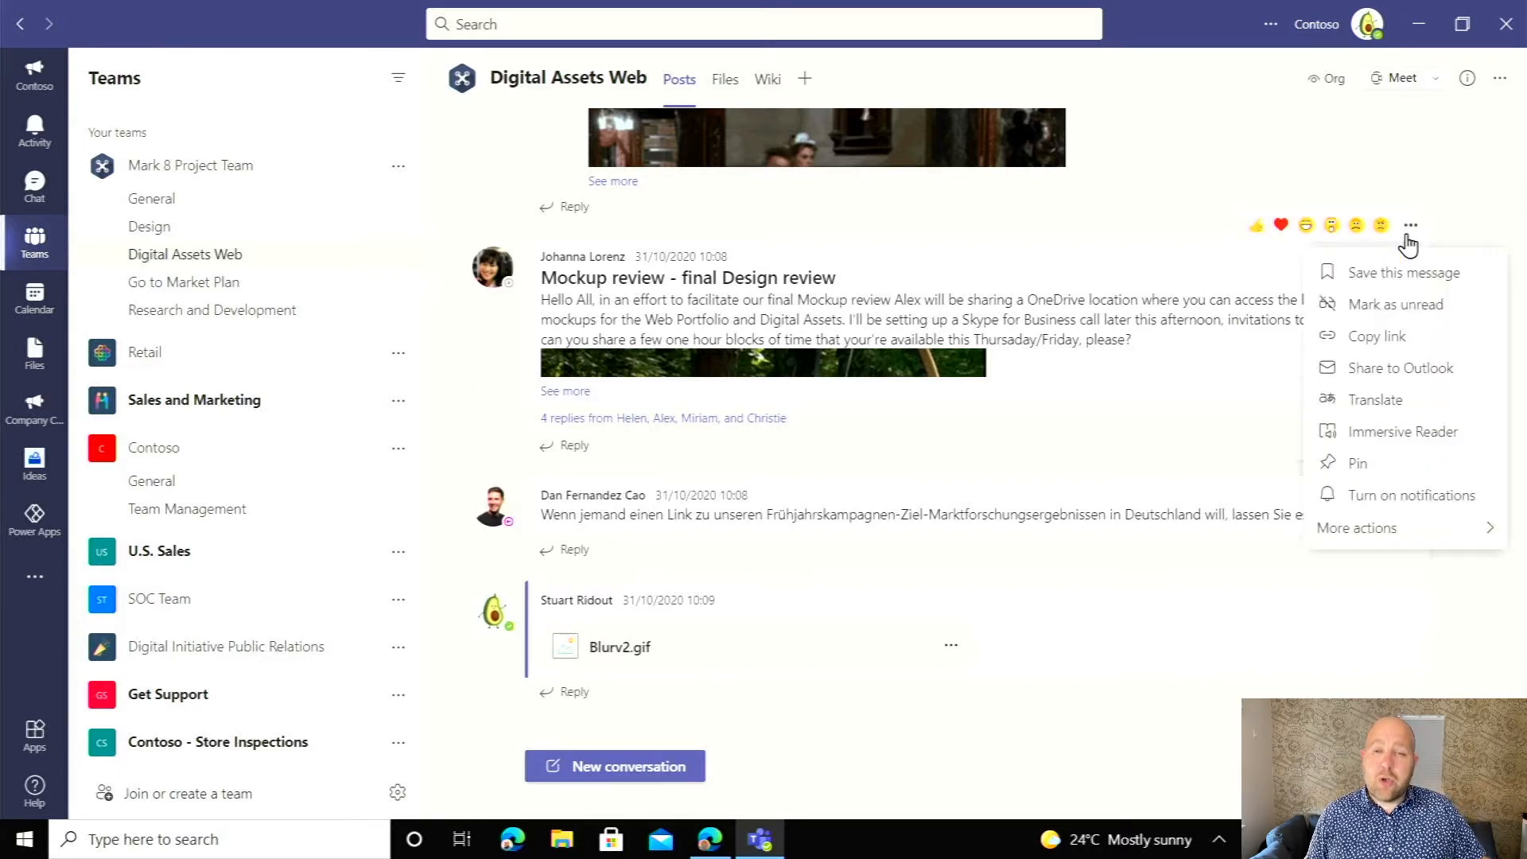
mouse_move(1363, 507)
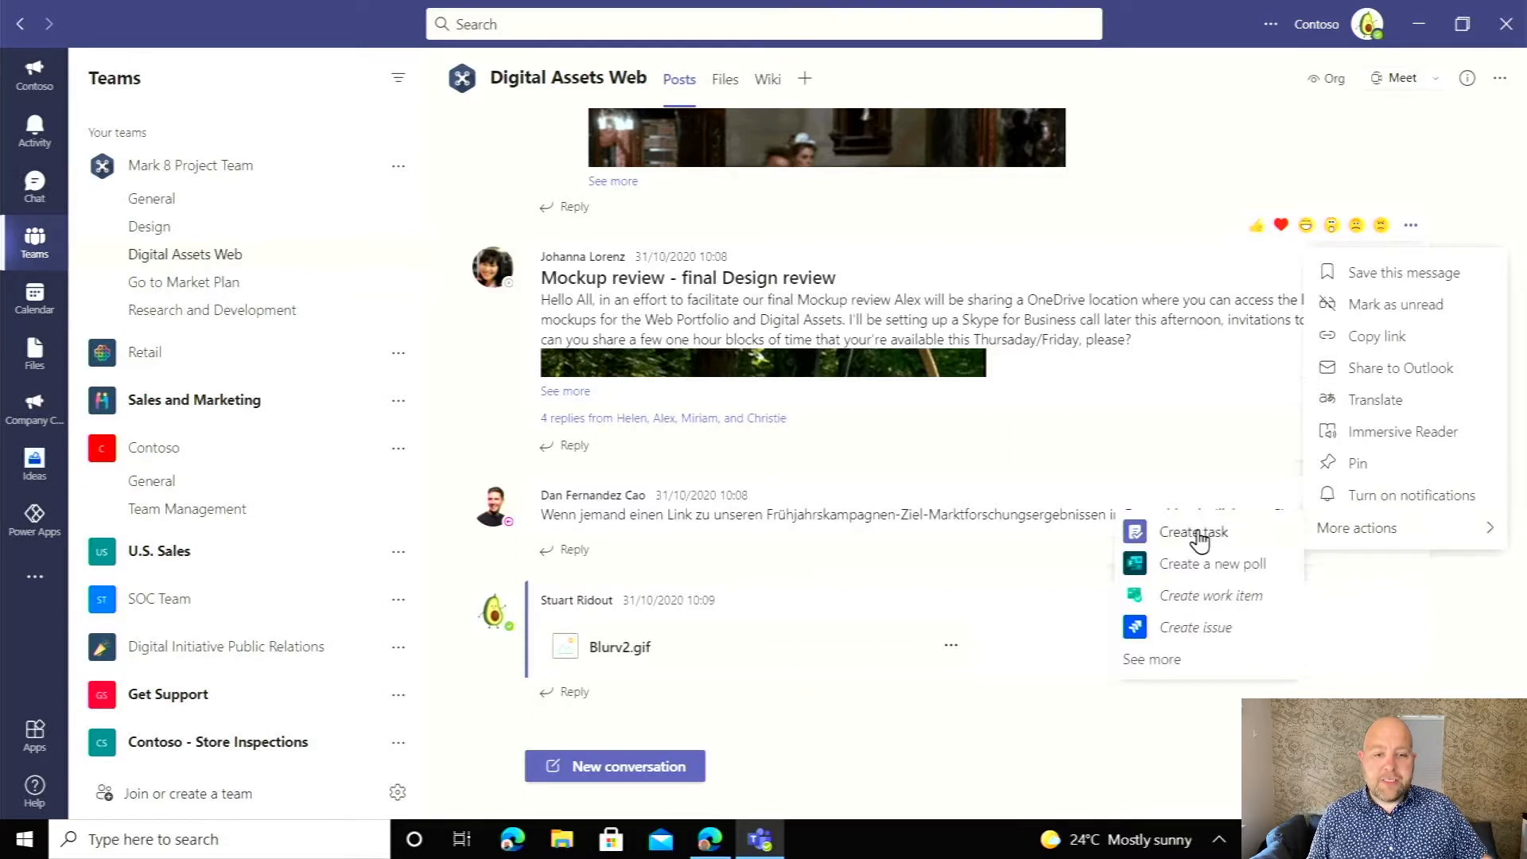
mouse_move(1212, 536)
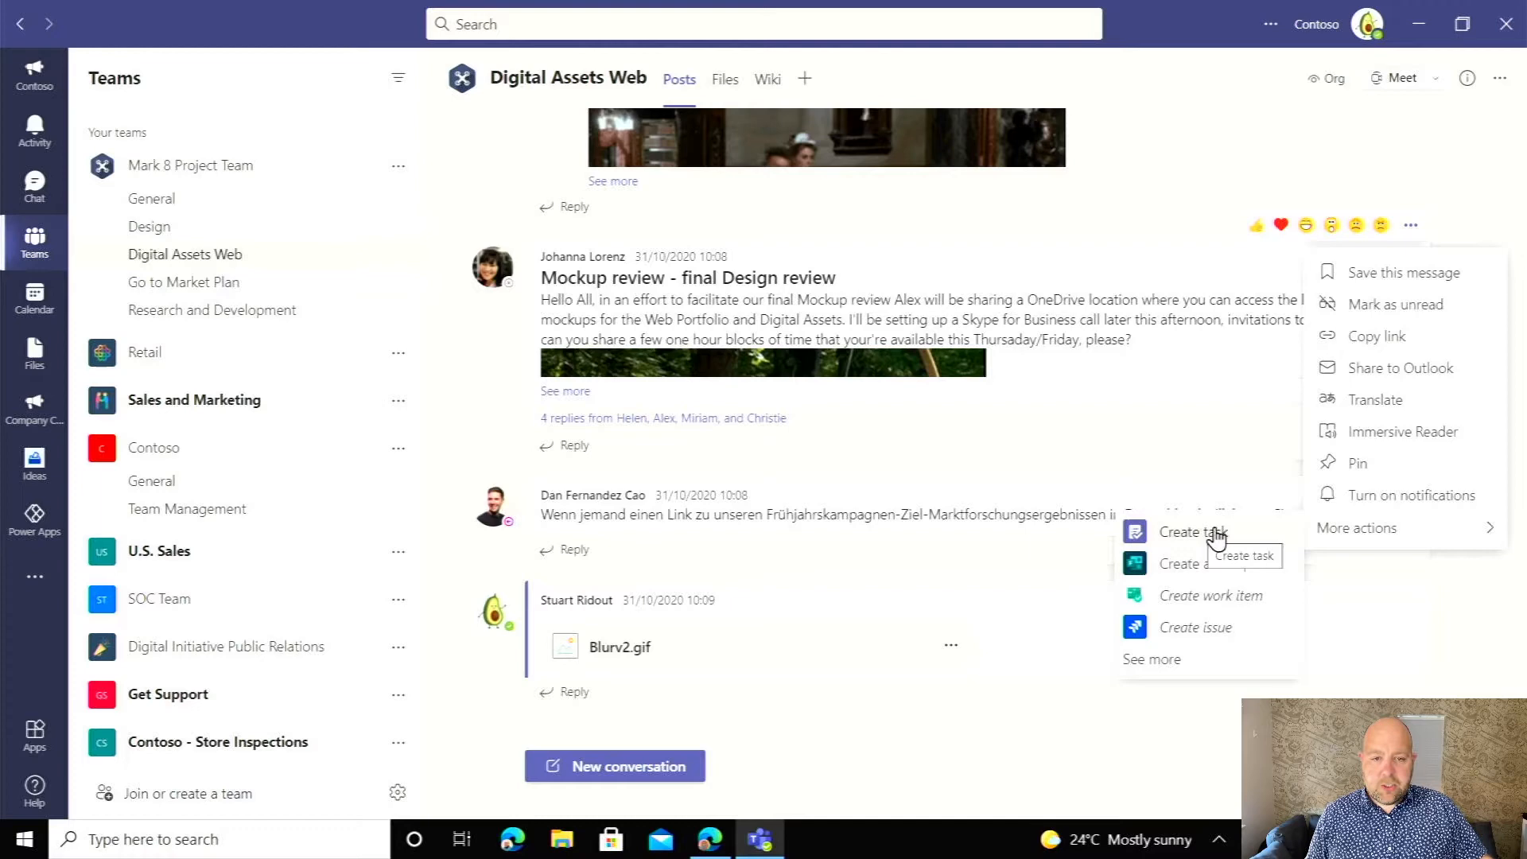
Create a task from the Mockup review post, trying the Inspection Tasks plan as destination.
click(1192, 531)
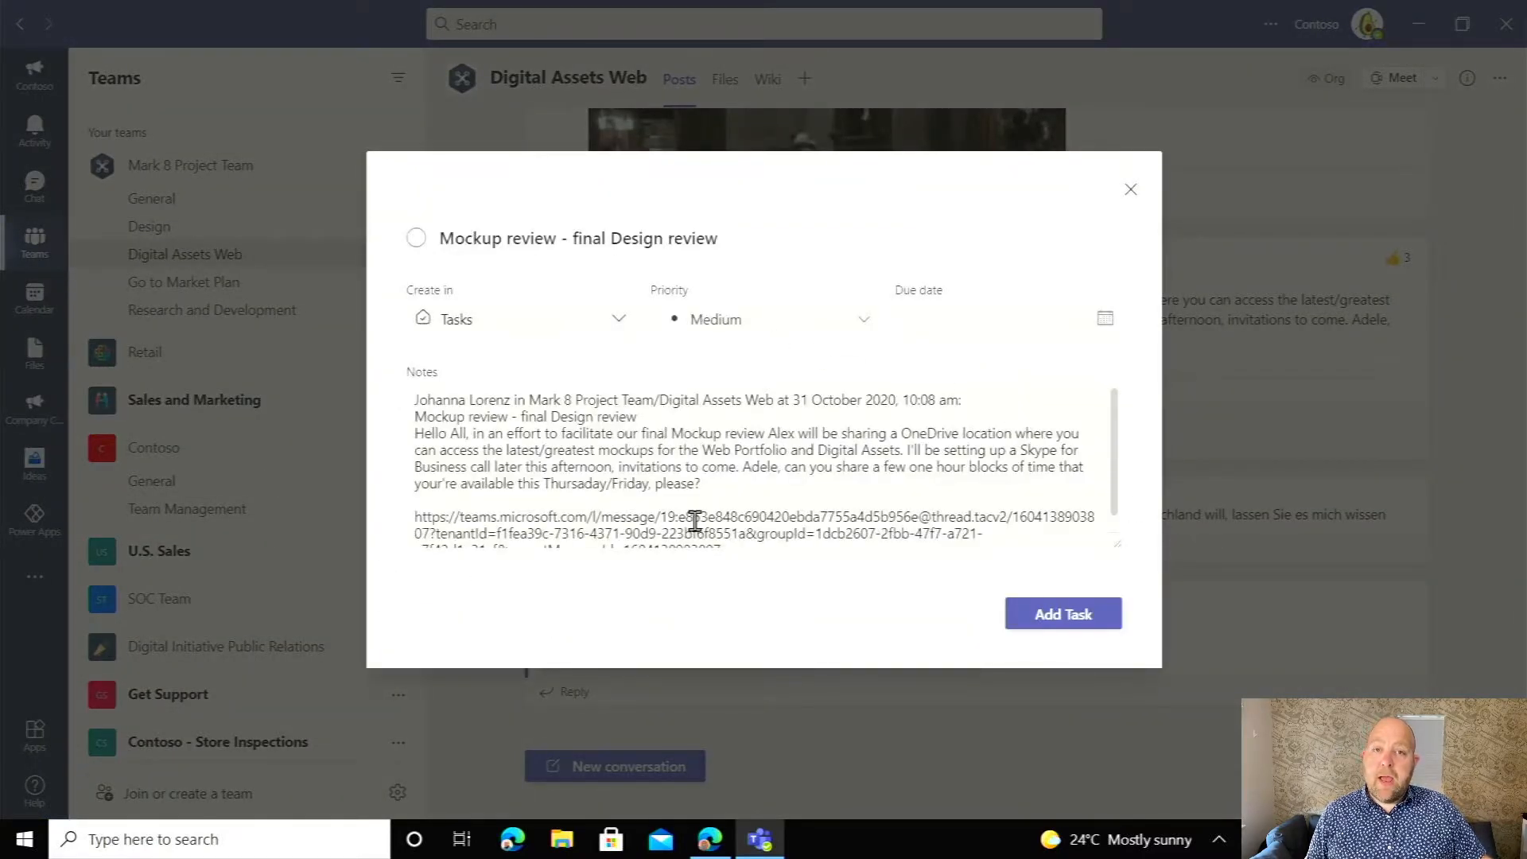
mouse_move(516, 271)
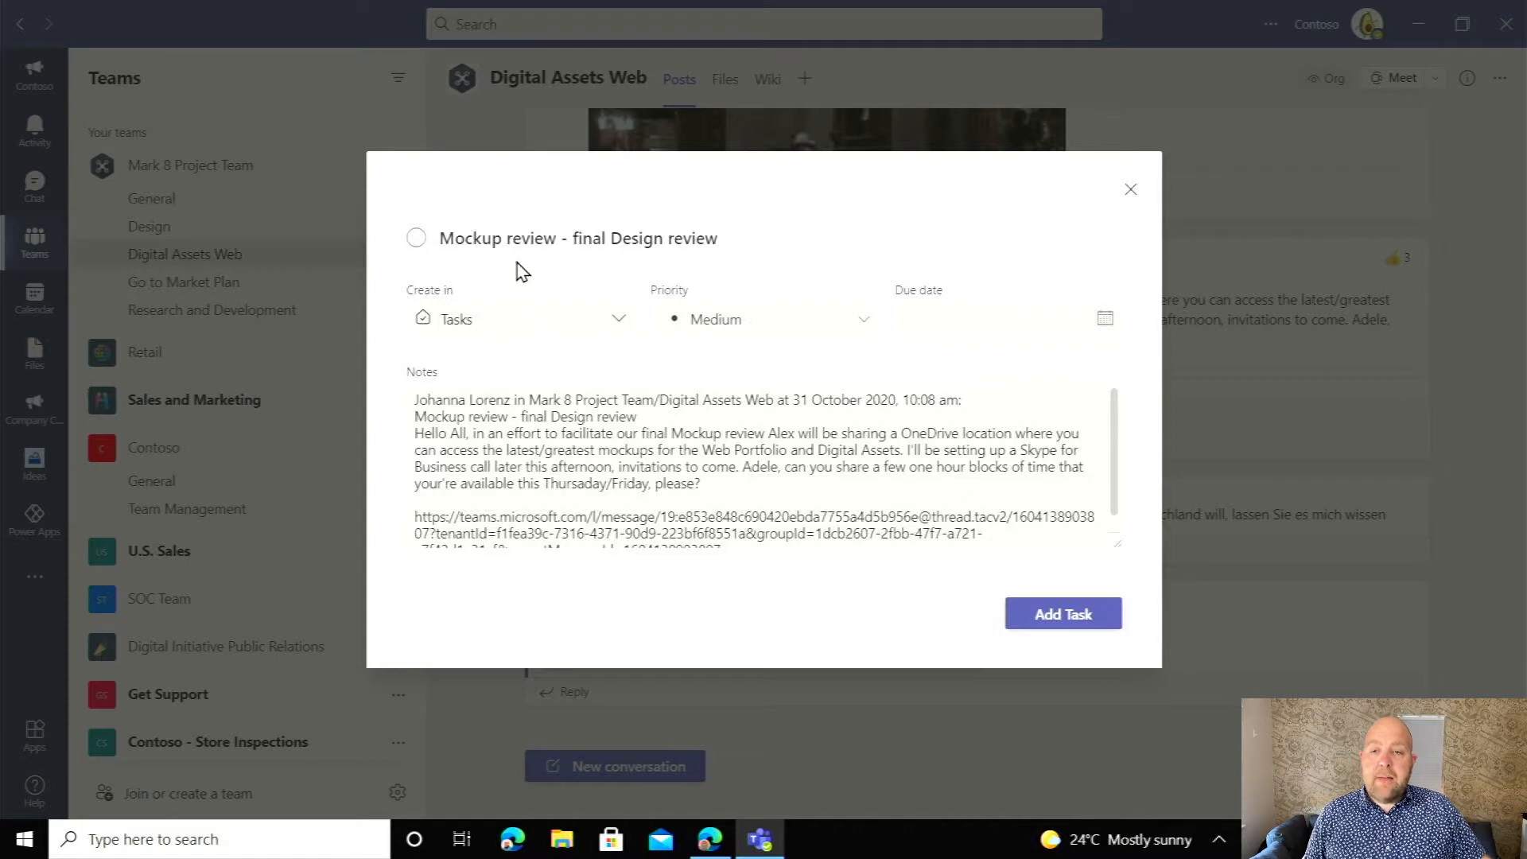
click(584, 237)
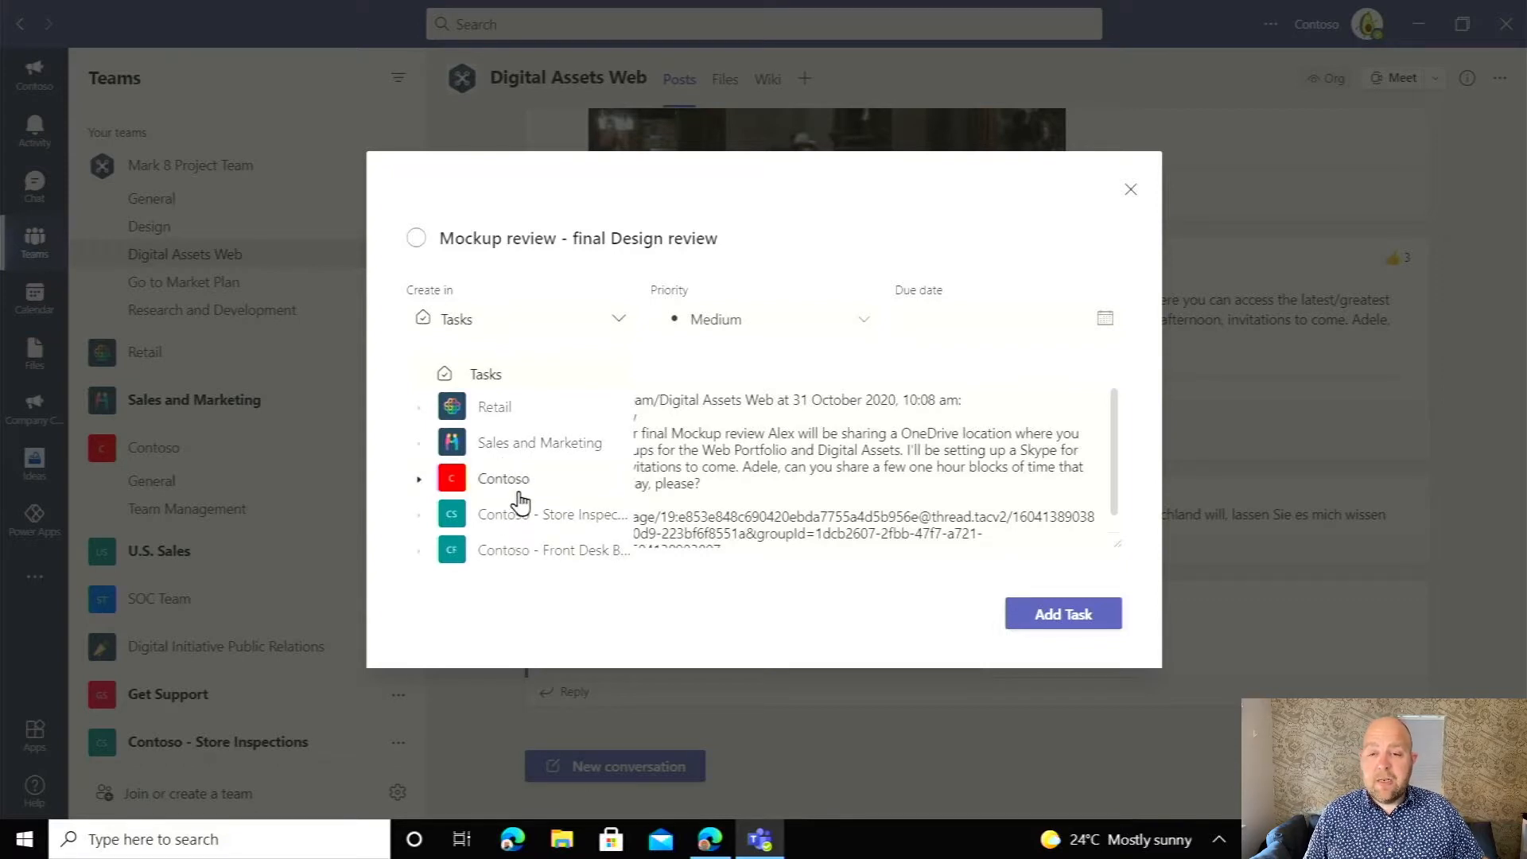
mouse_move(428, 526)
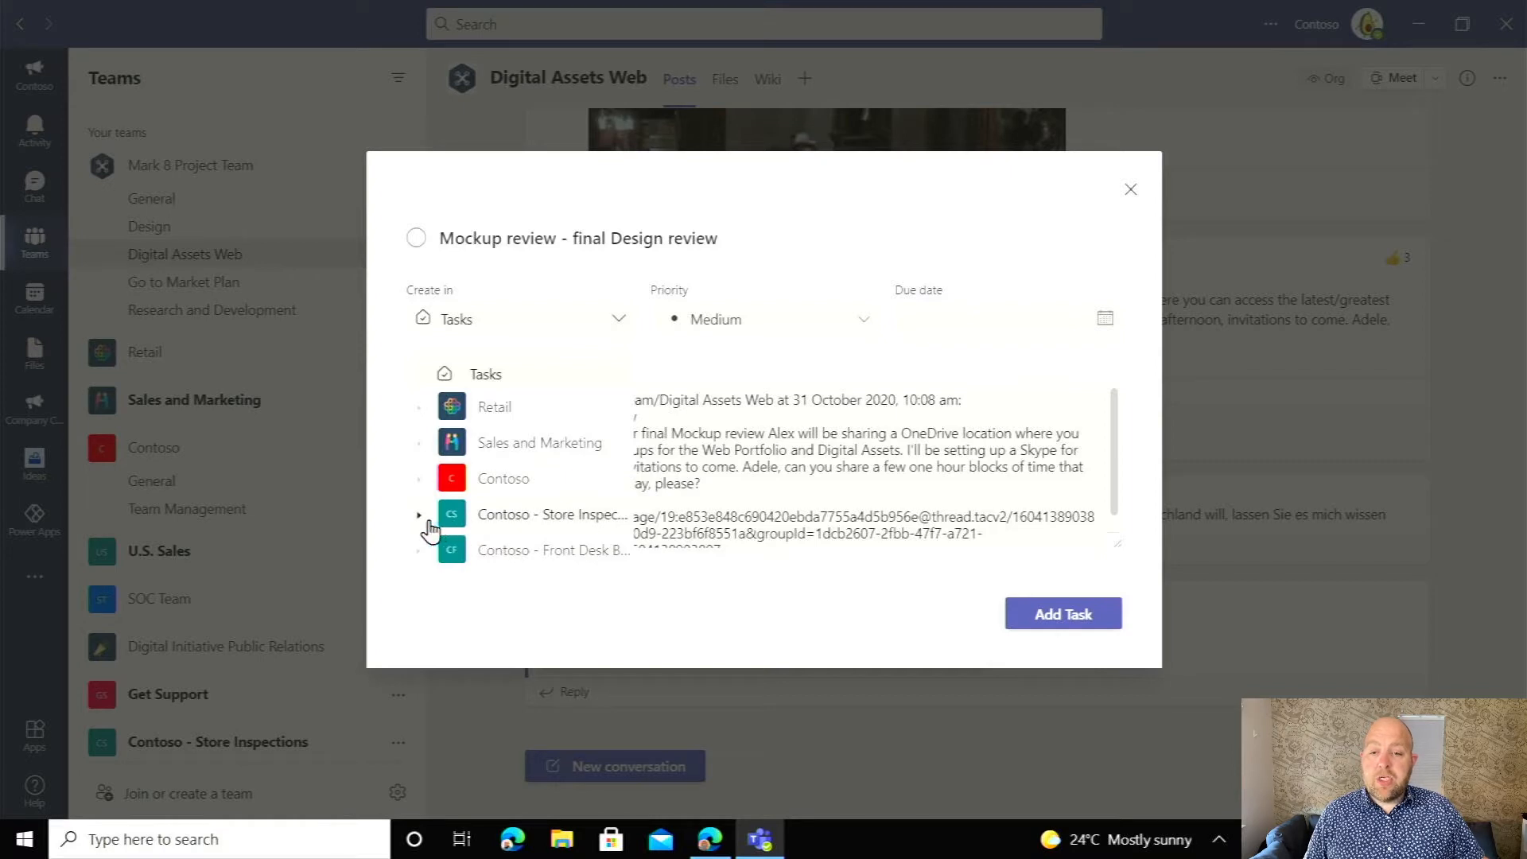
click(419, 515)
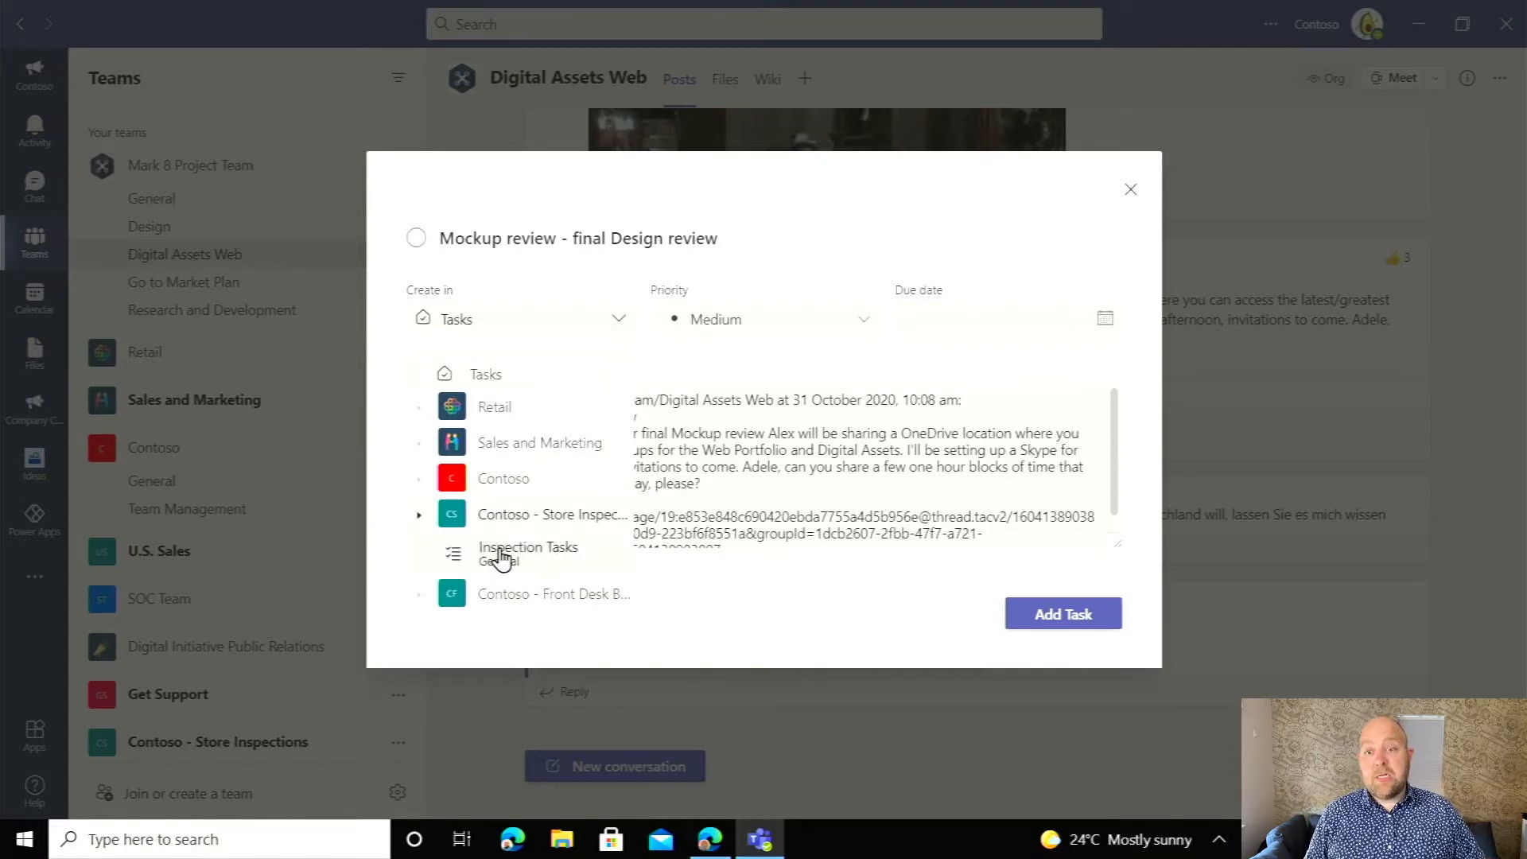
click(528, 554)
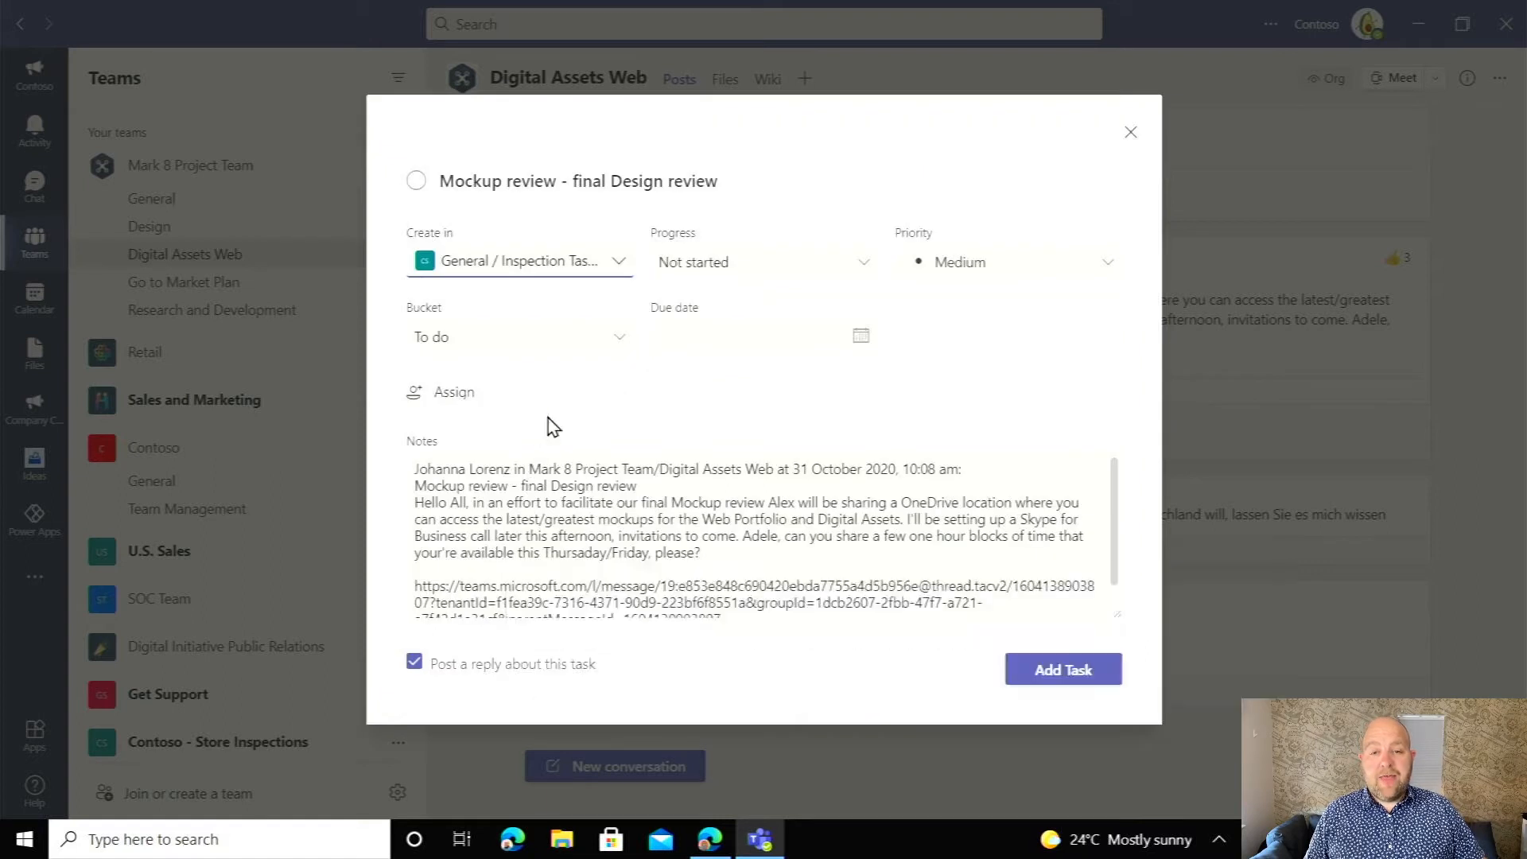
mouse_move(560, 345)
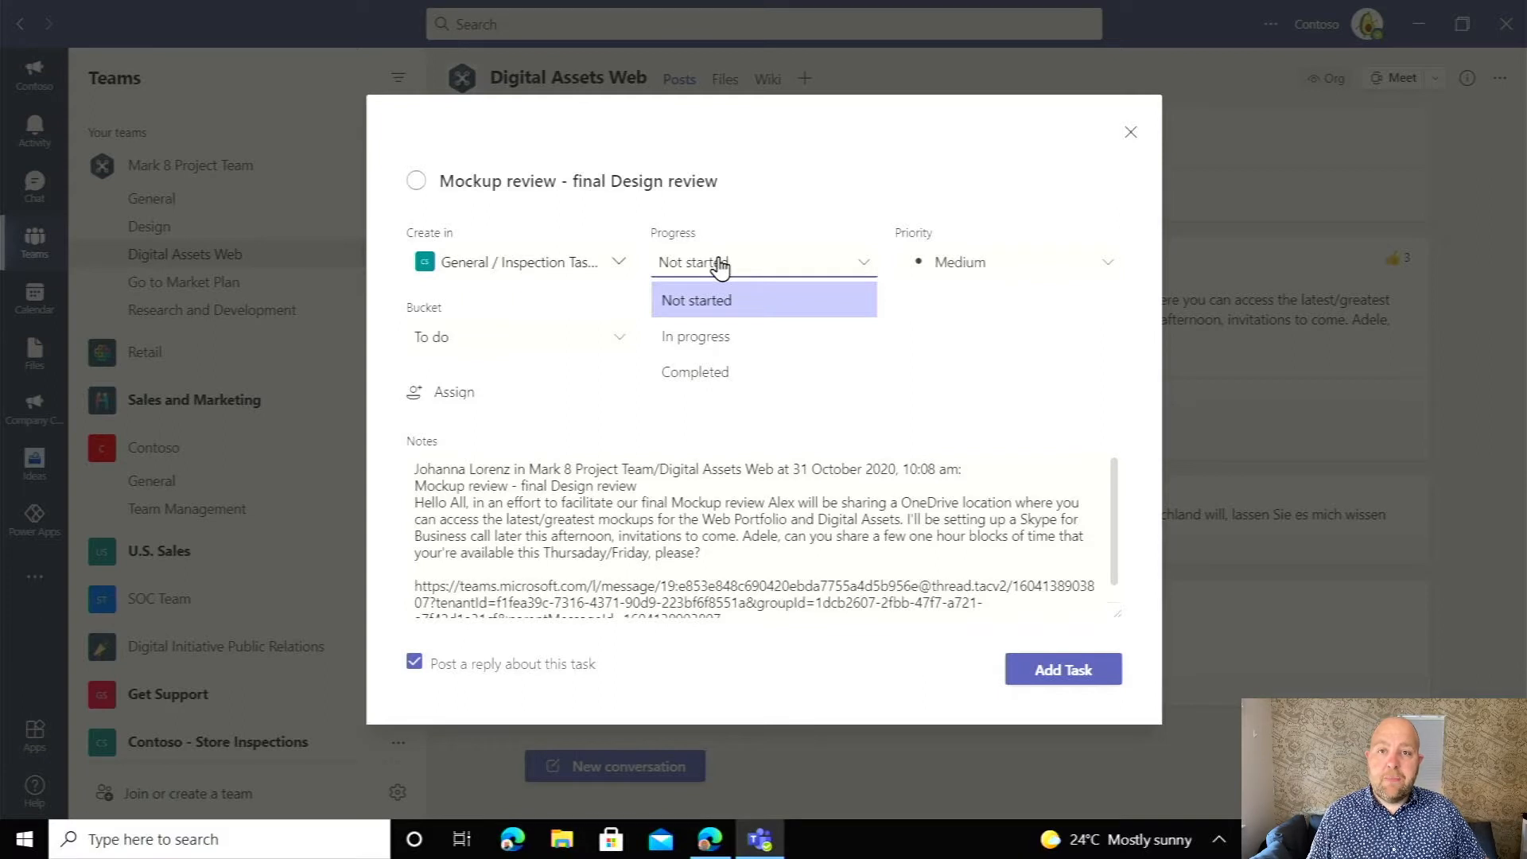
Switch the task's destination back to the personal Tasks list.
click(694, 299)
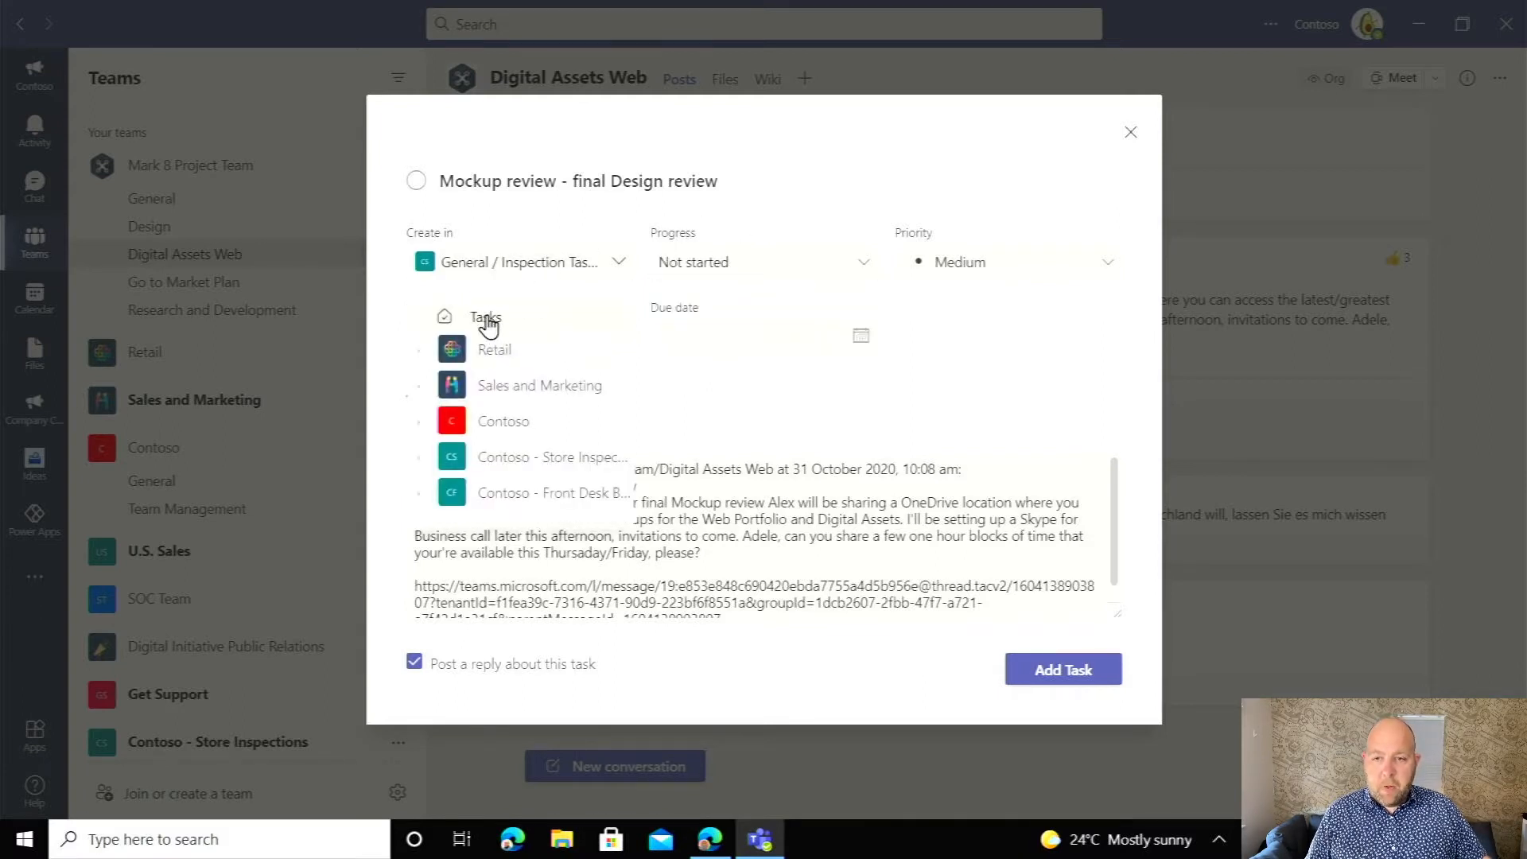
click(485, 316)
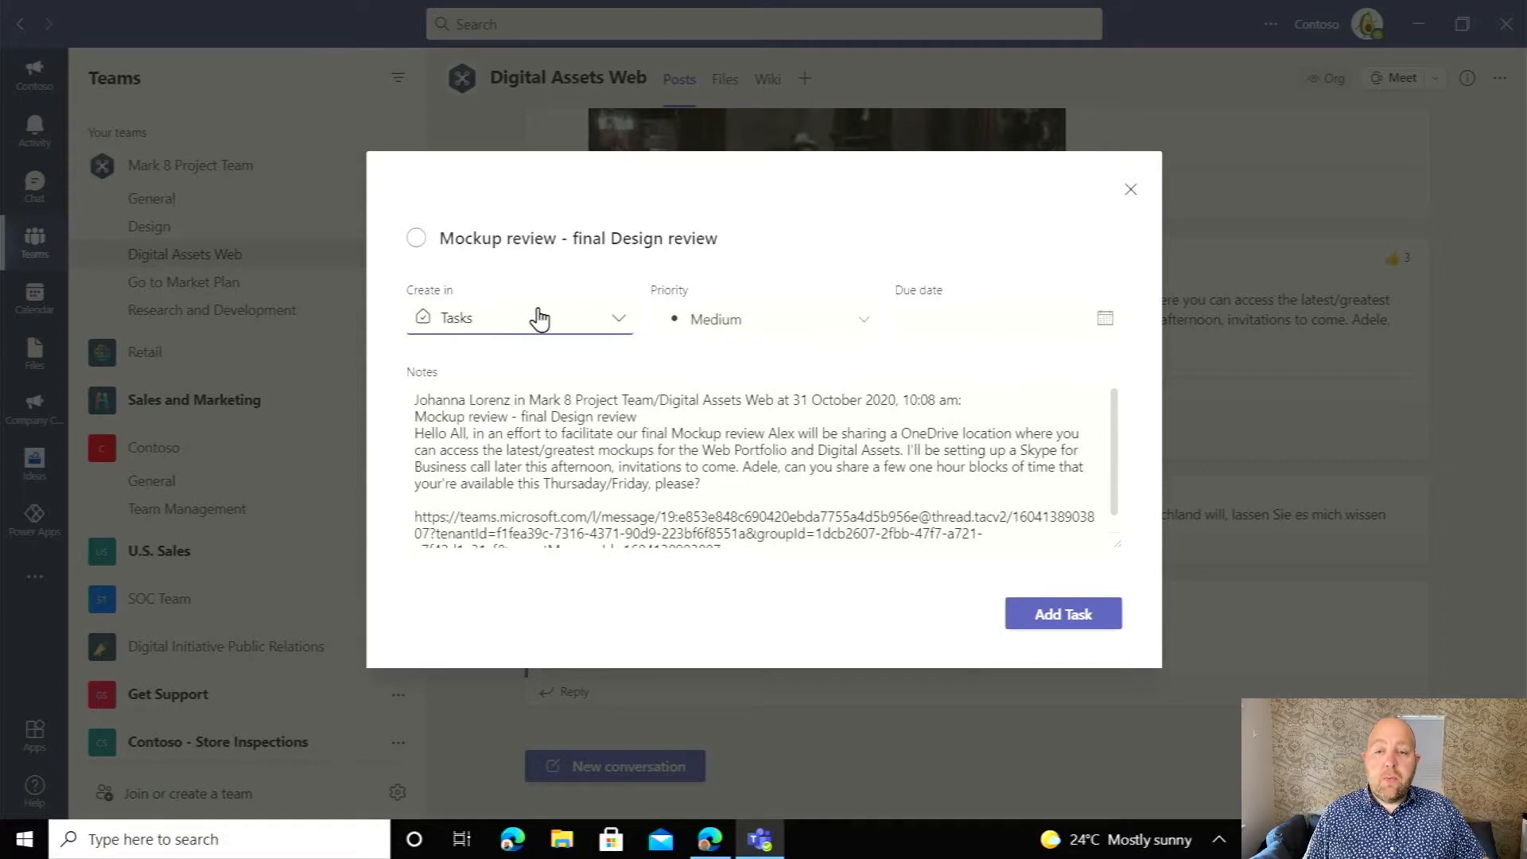
Set the task's due date to 25 June 2021 and add the task.
click(763, 318)
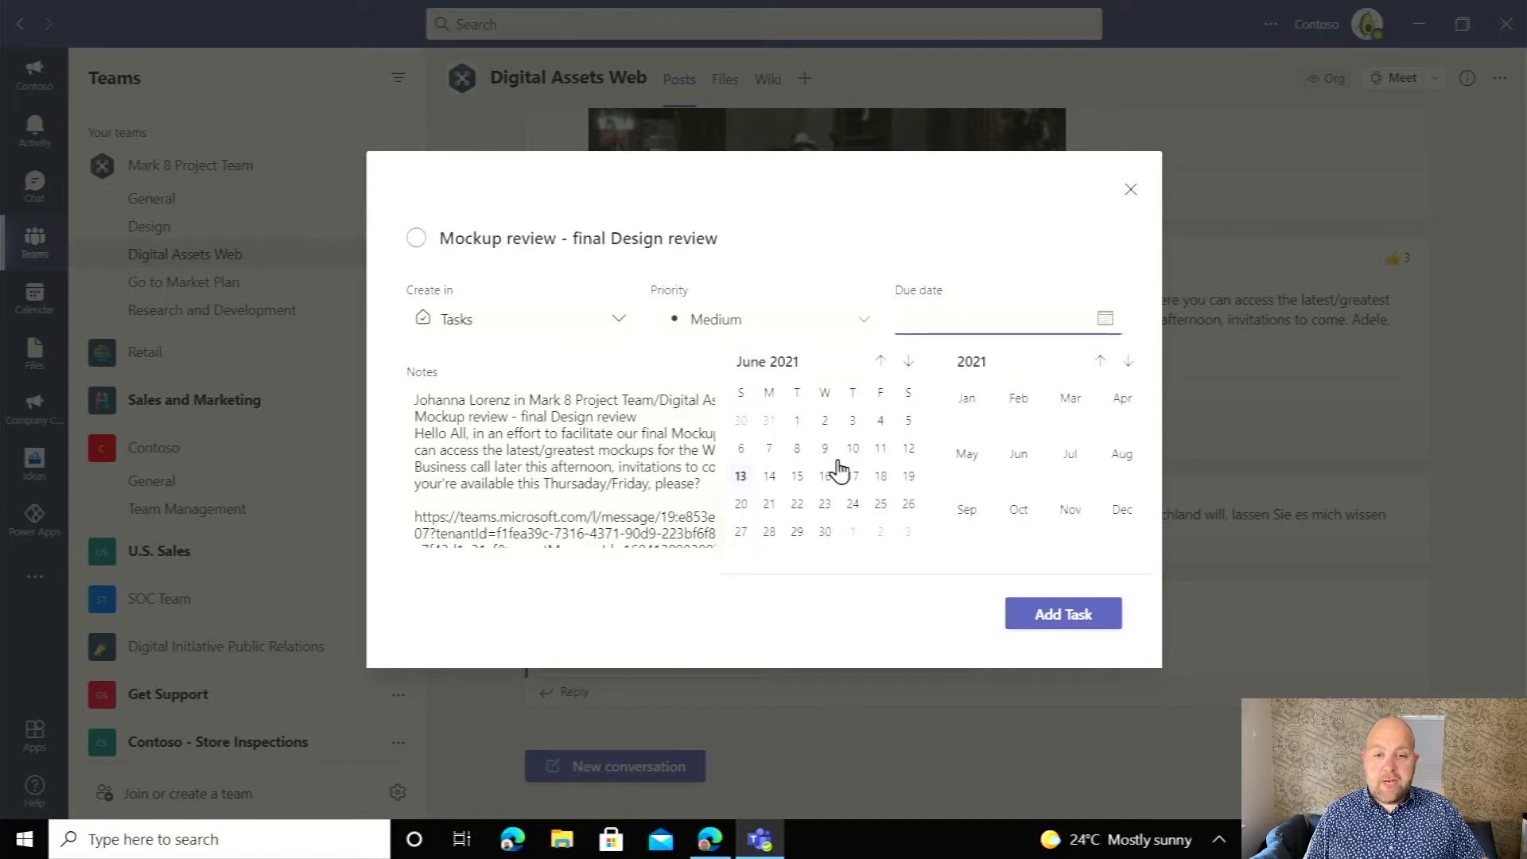
click(879, 503)
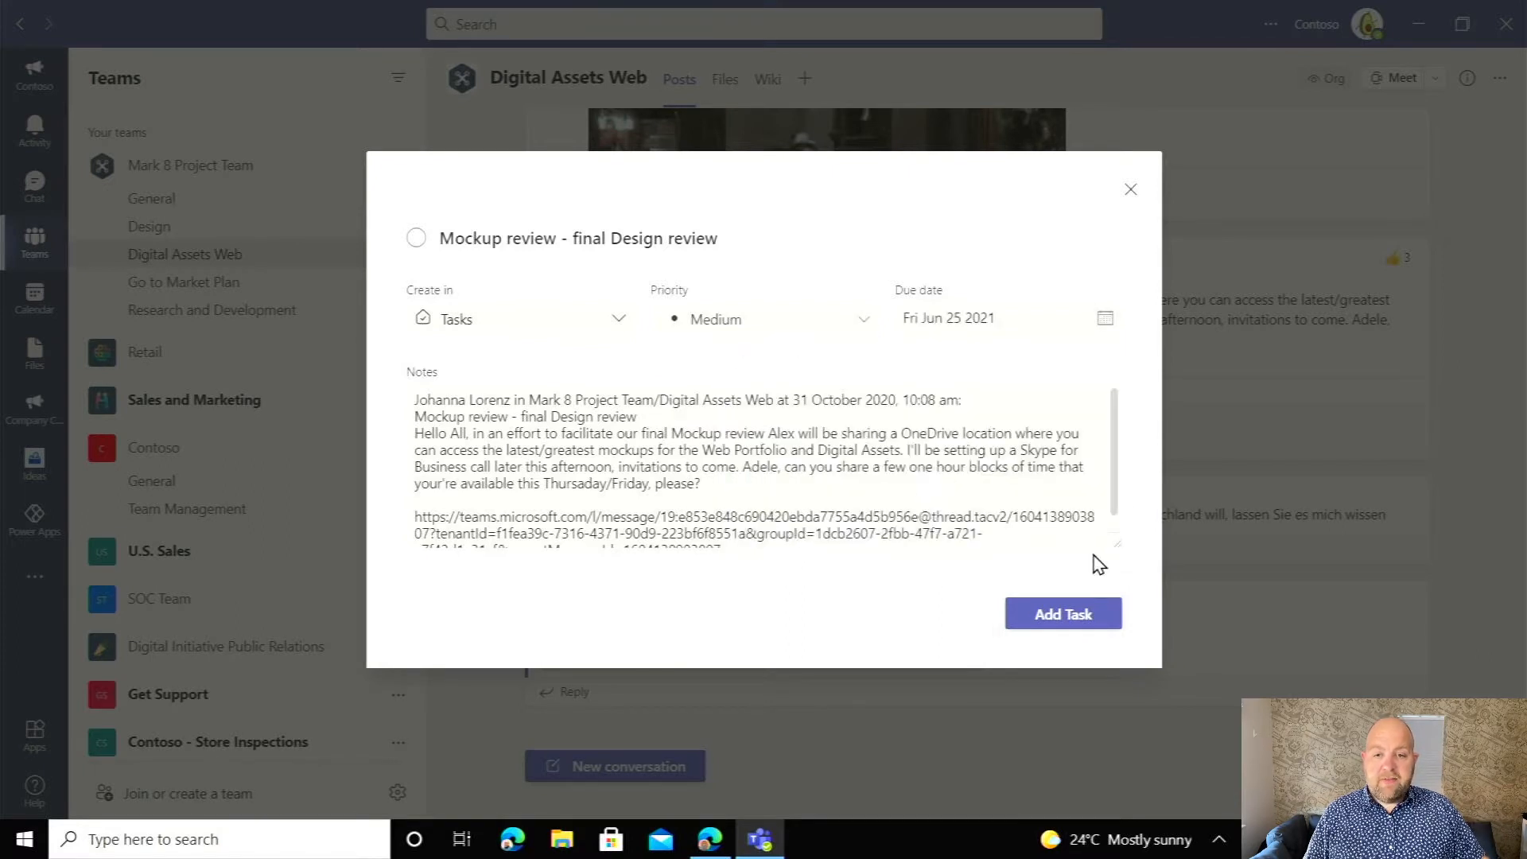
mouse_move(764, 381)
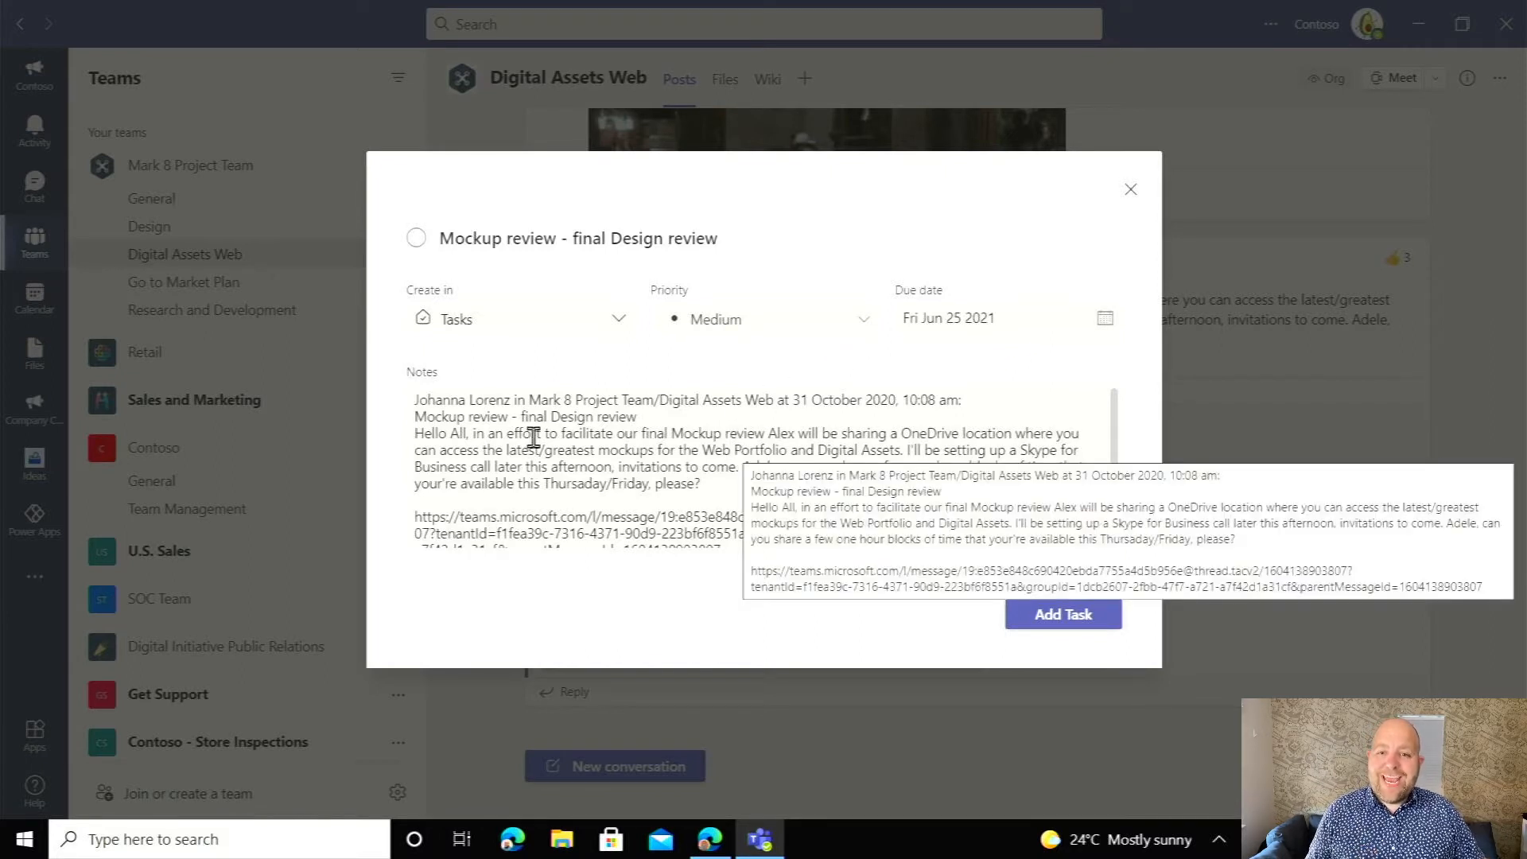
mouse_move(725, 277)
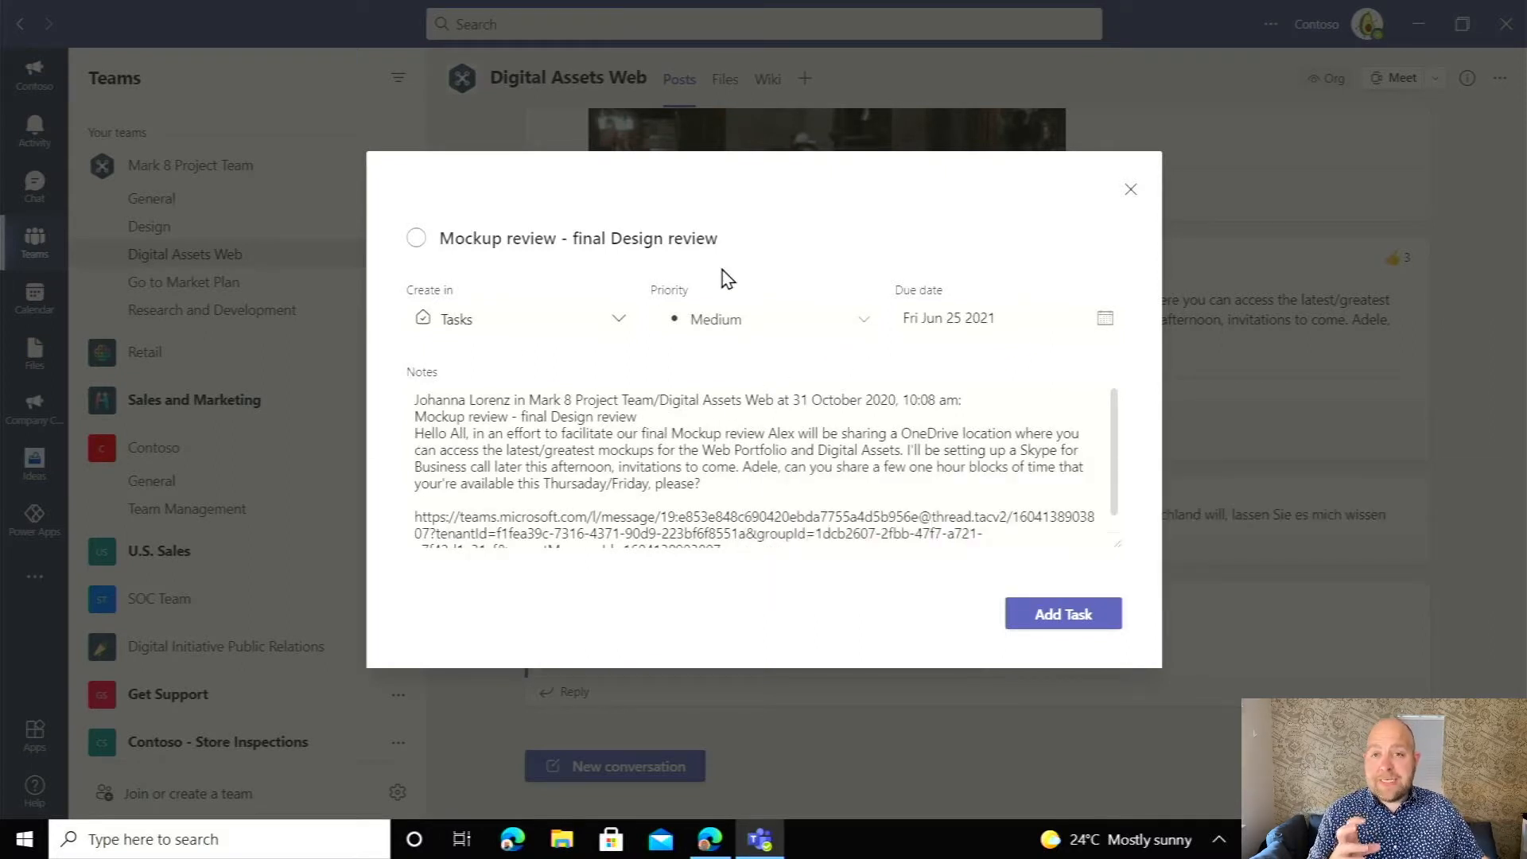
mouse_move(604, 403)
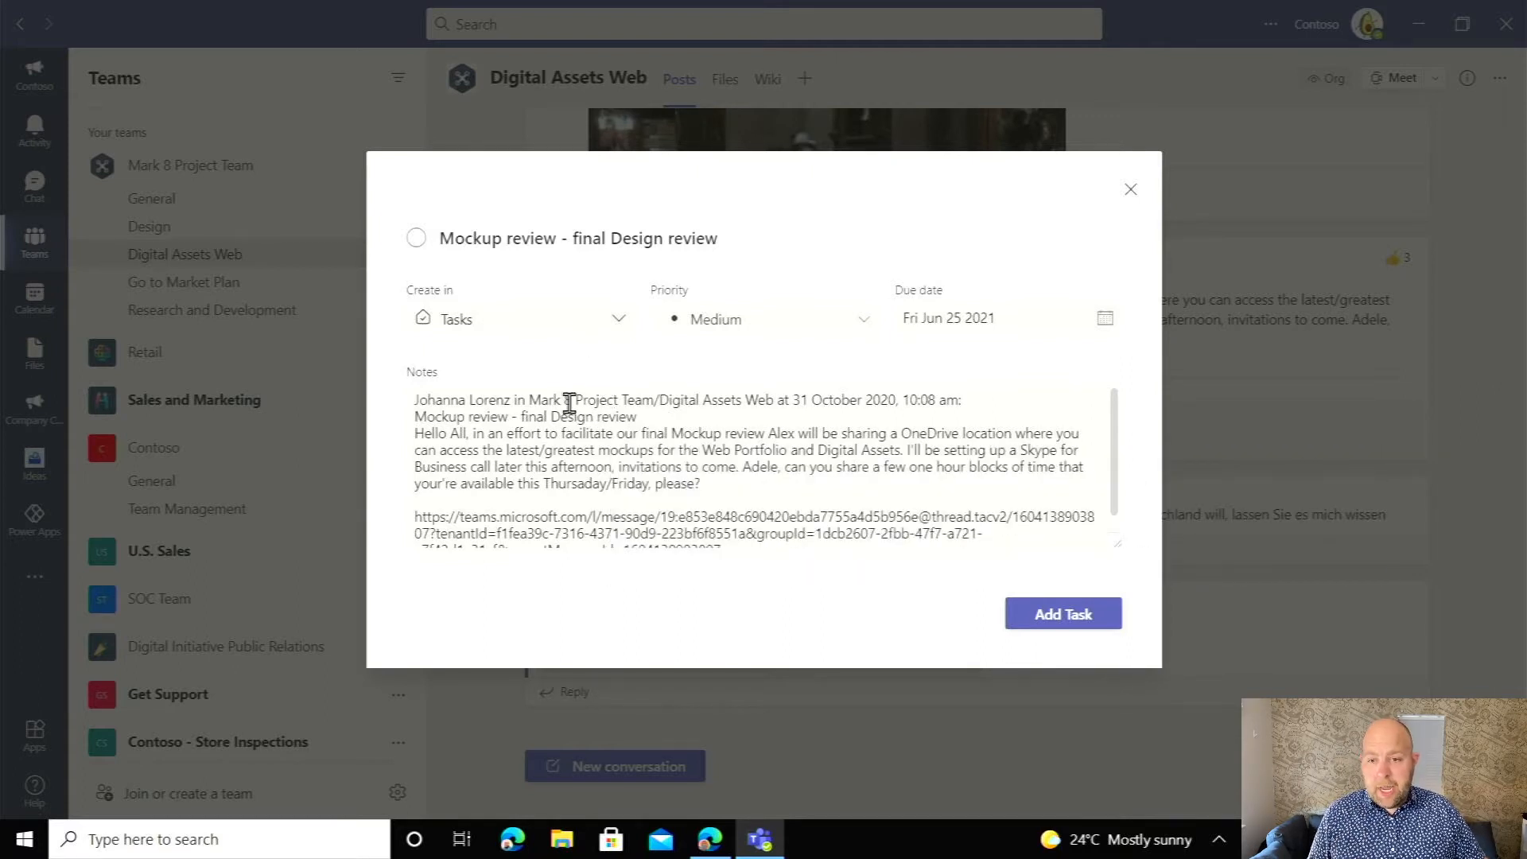
scroll(down, 3)
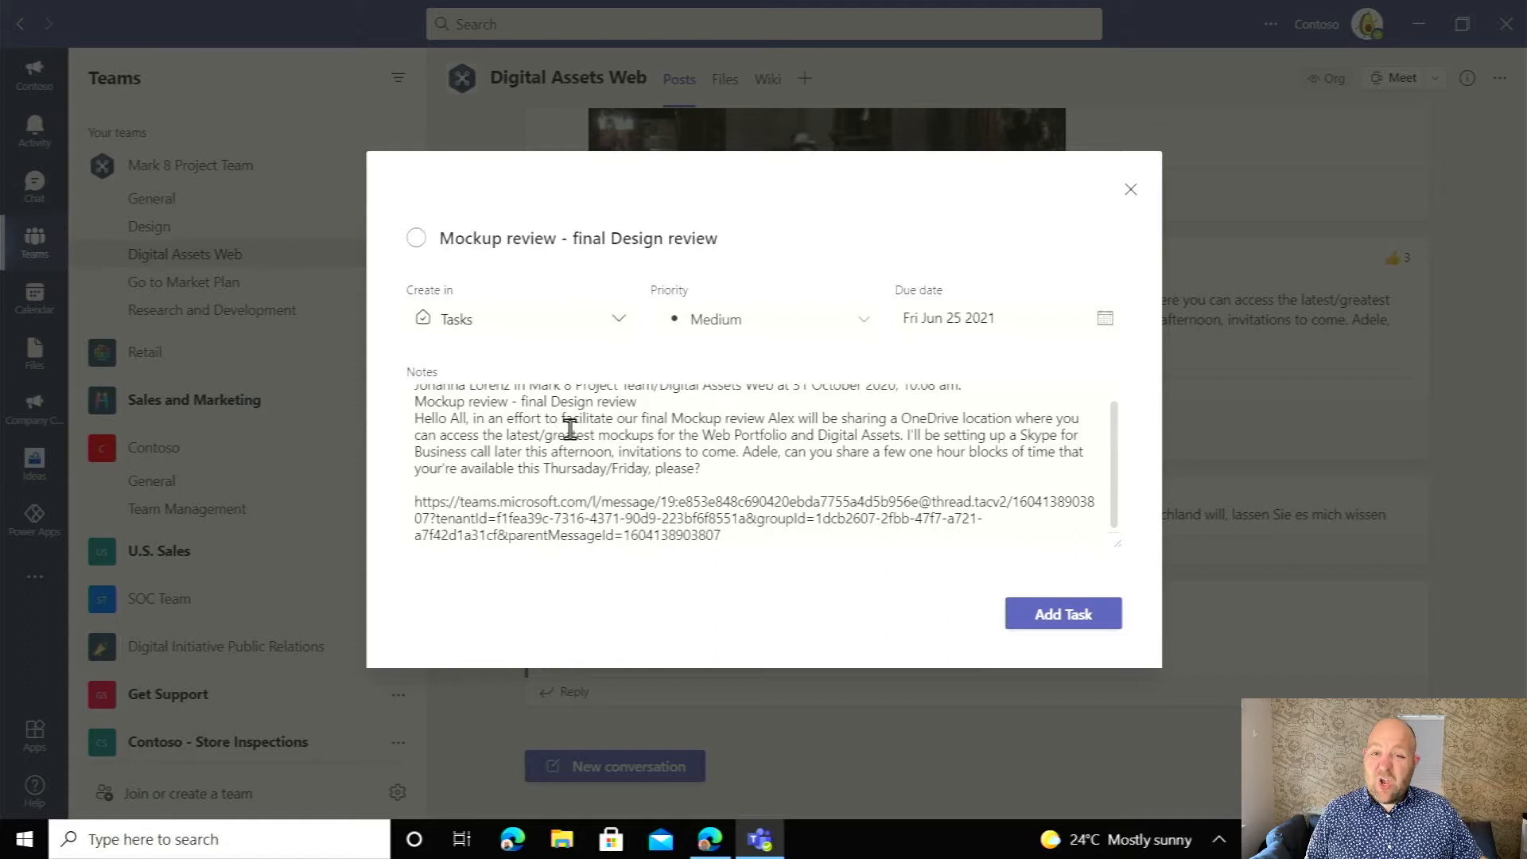
mouse_move(702, 273)
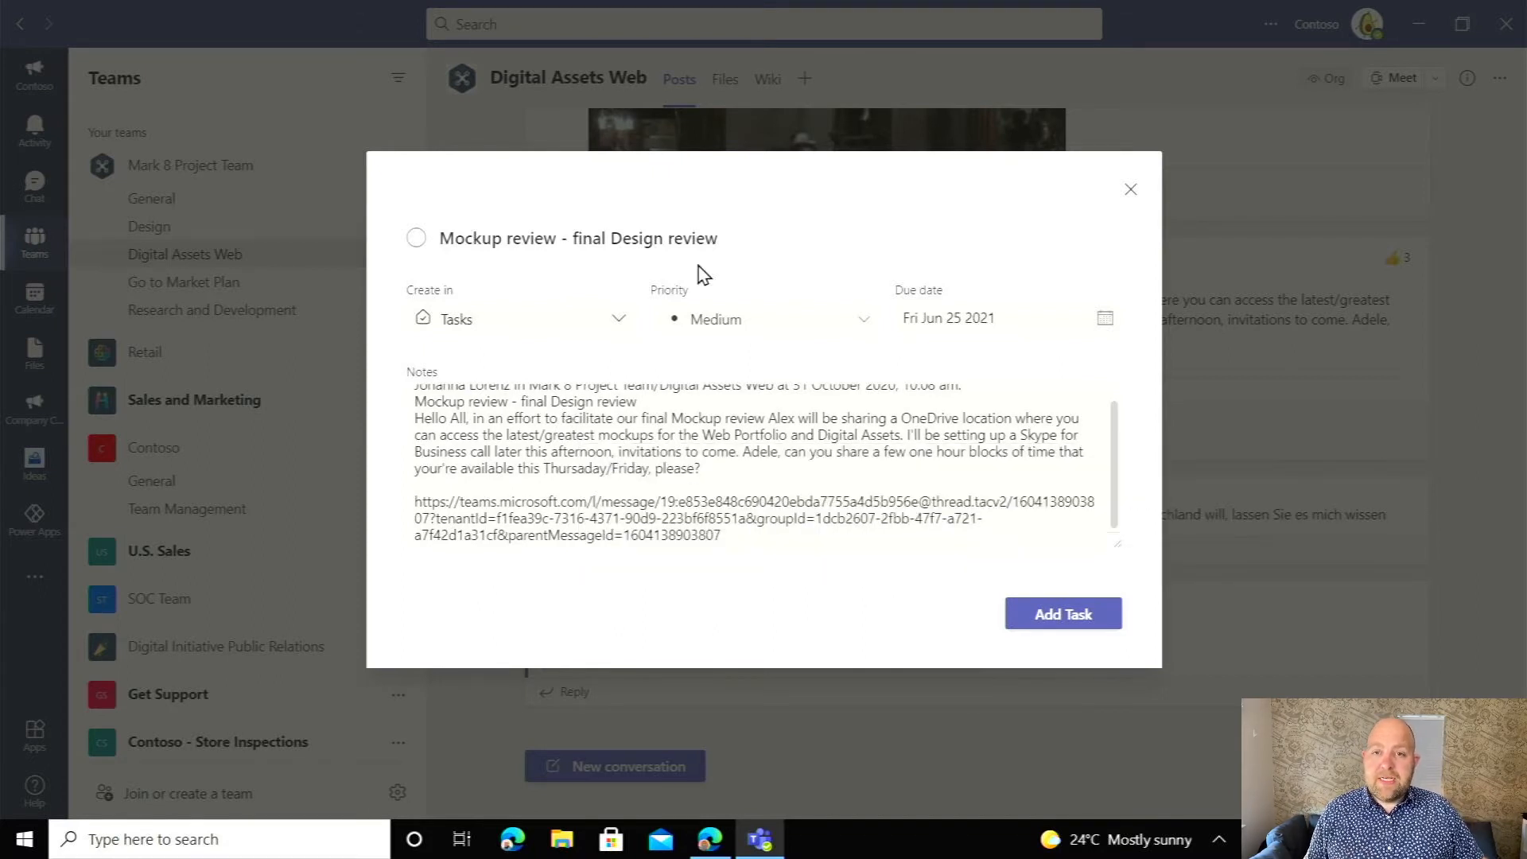
mouse_move(732, 534)
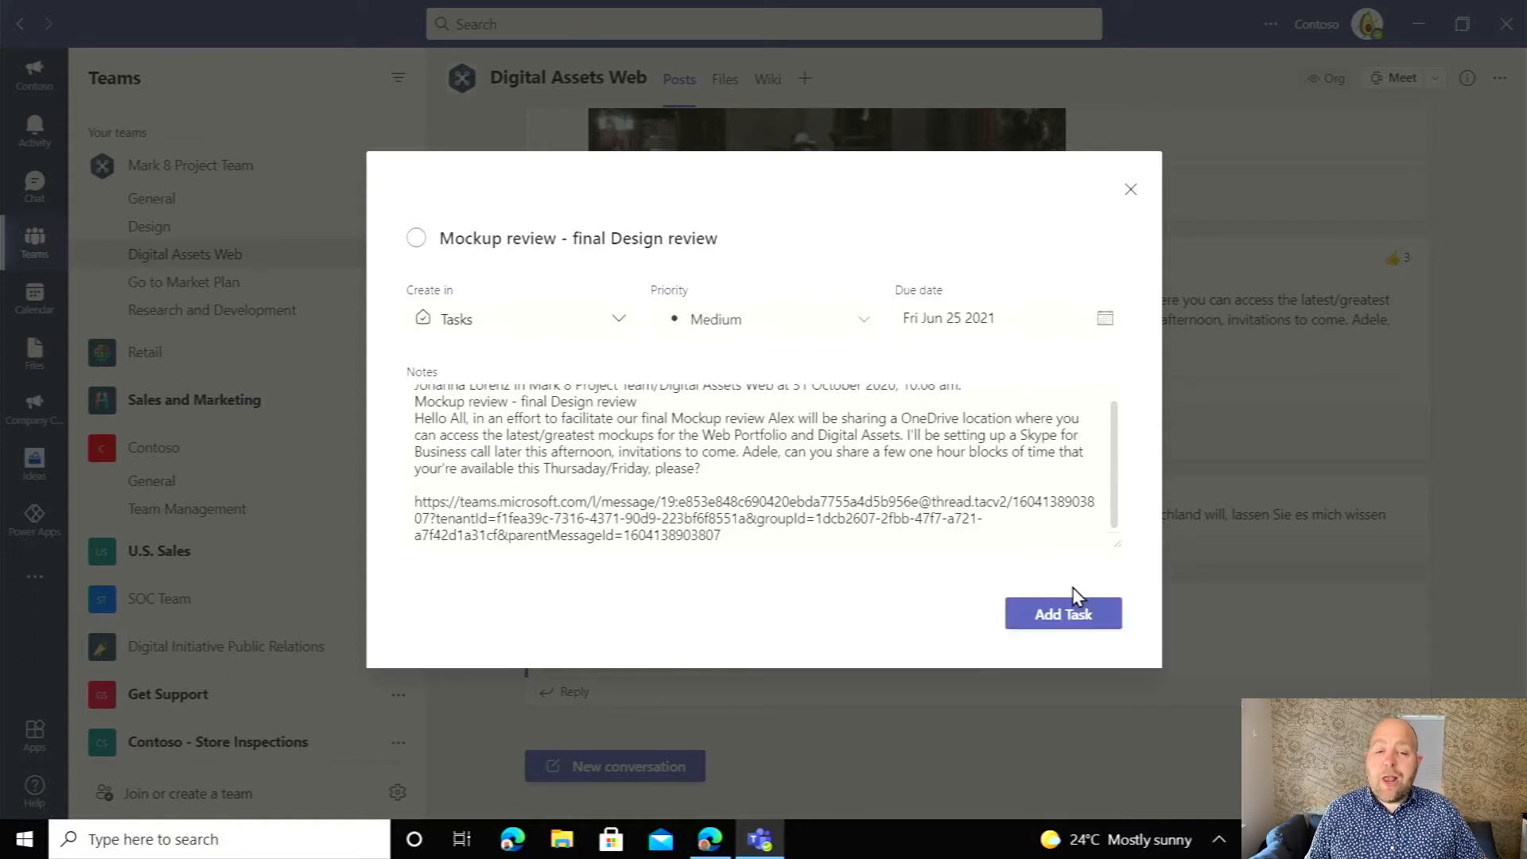
click(1063, 614)
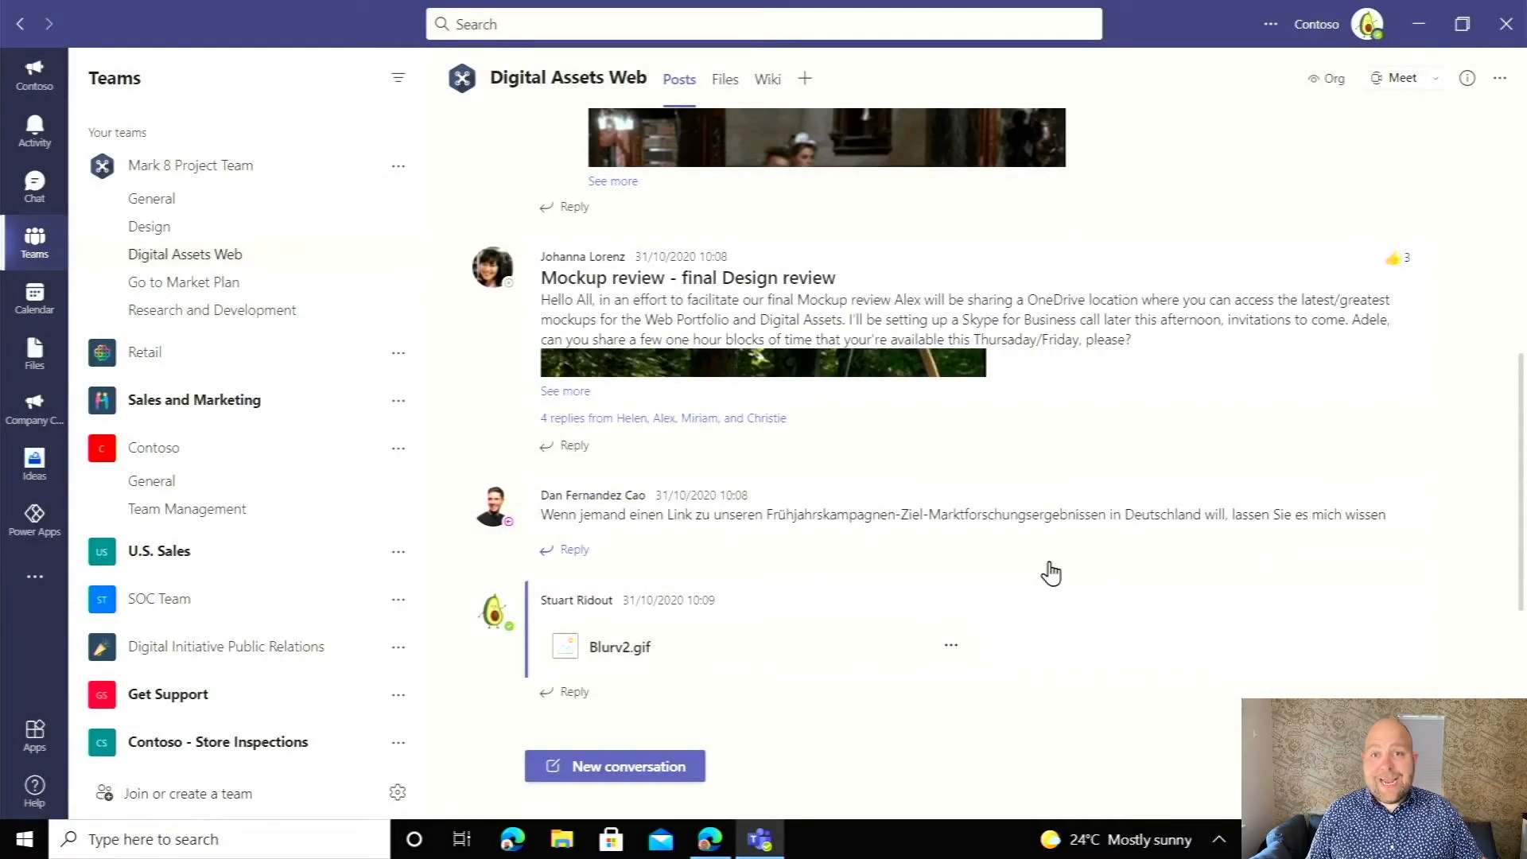
mouse_move(945, 509)
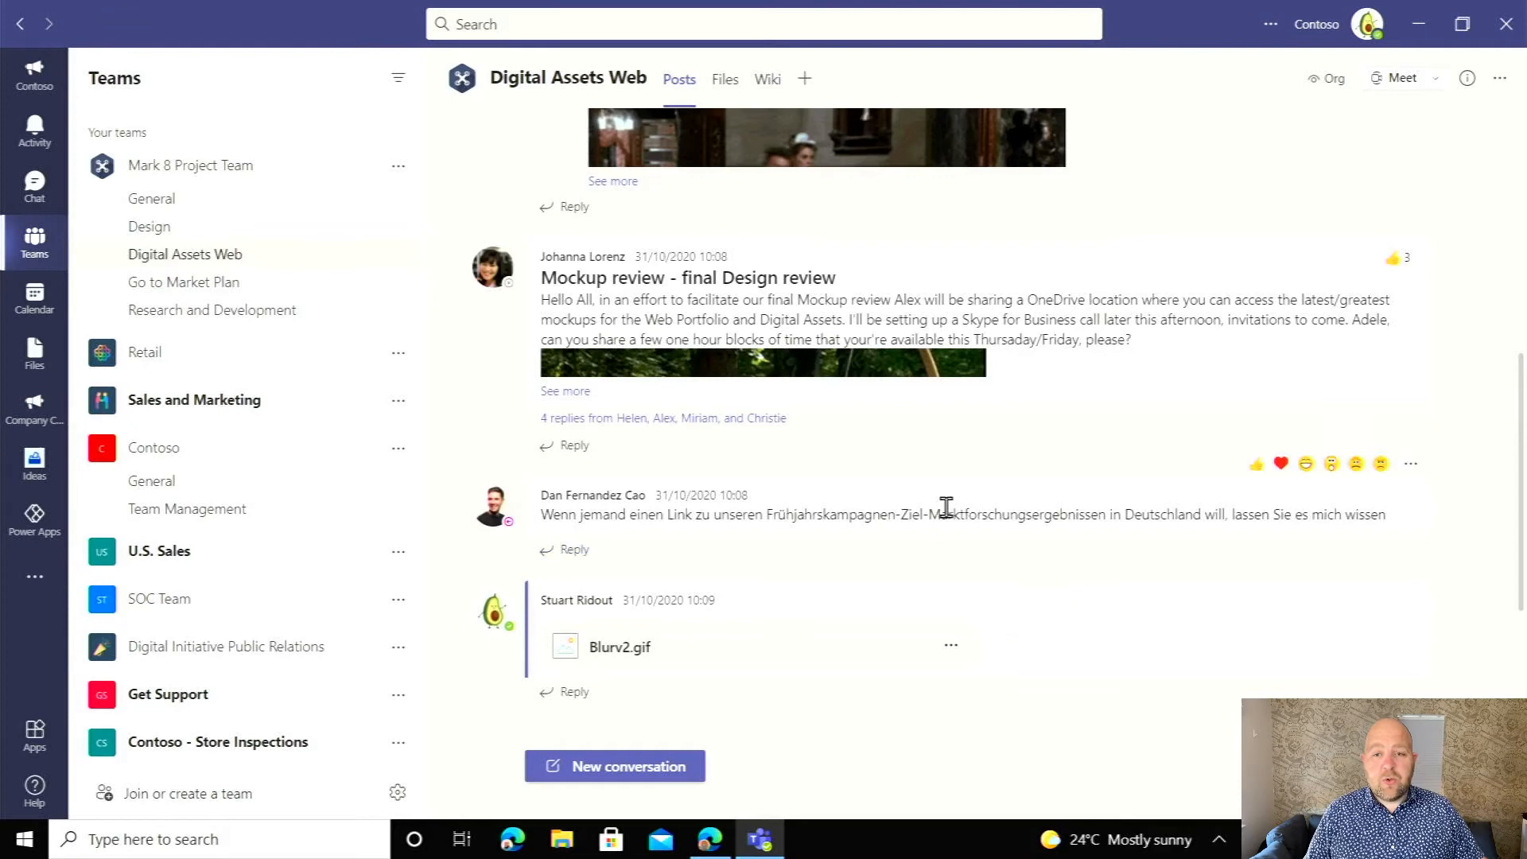
mouse_move(611, 493)
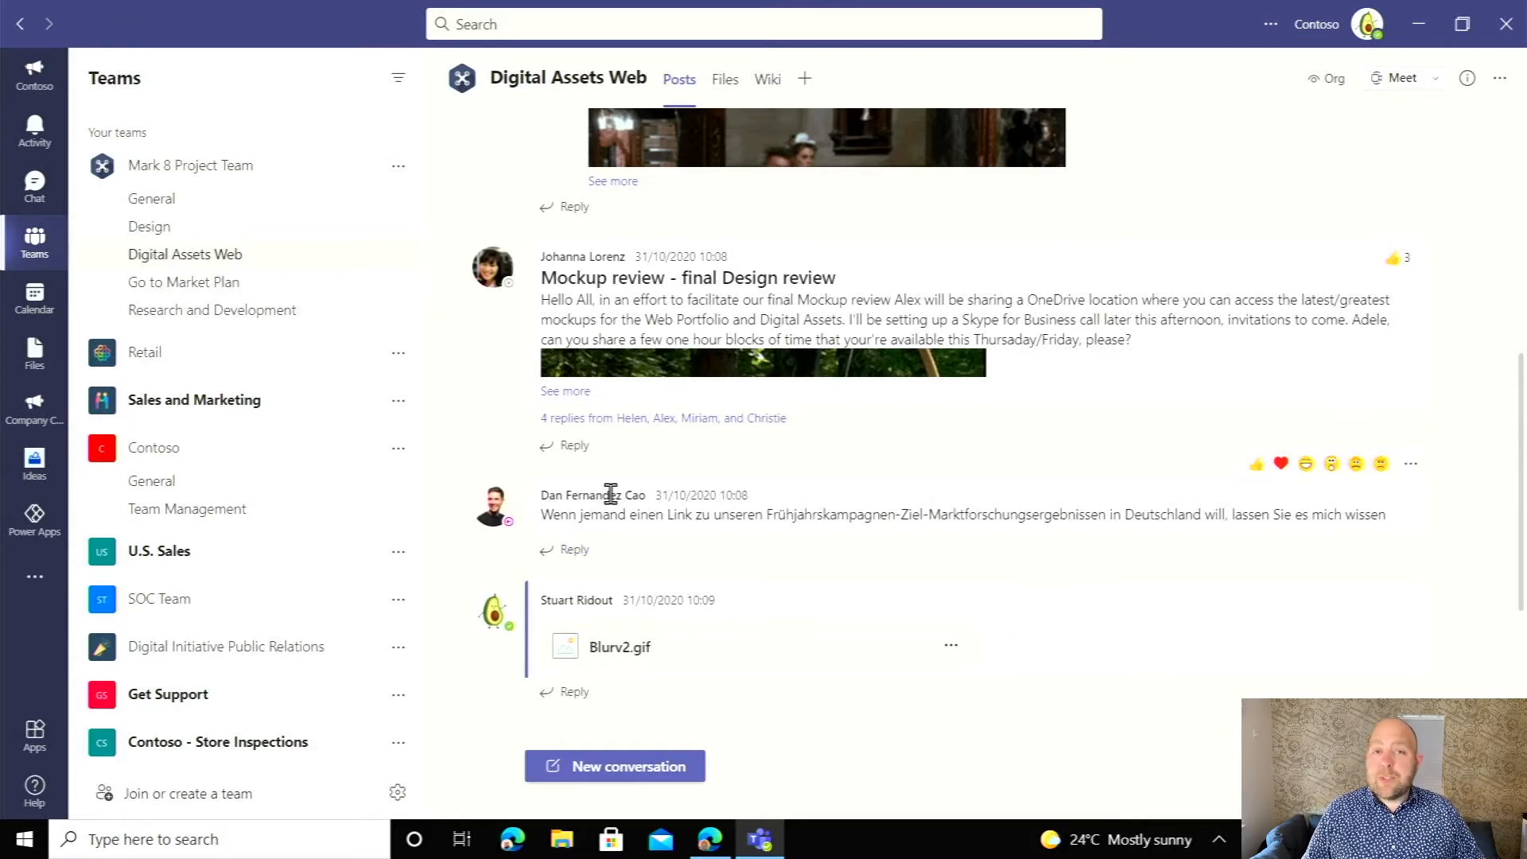
mouse_move(521, 465)
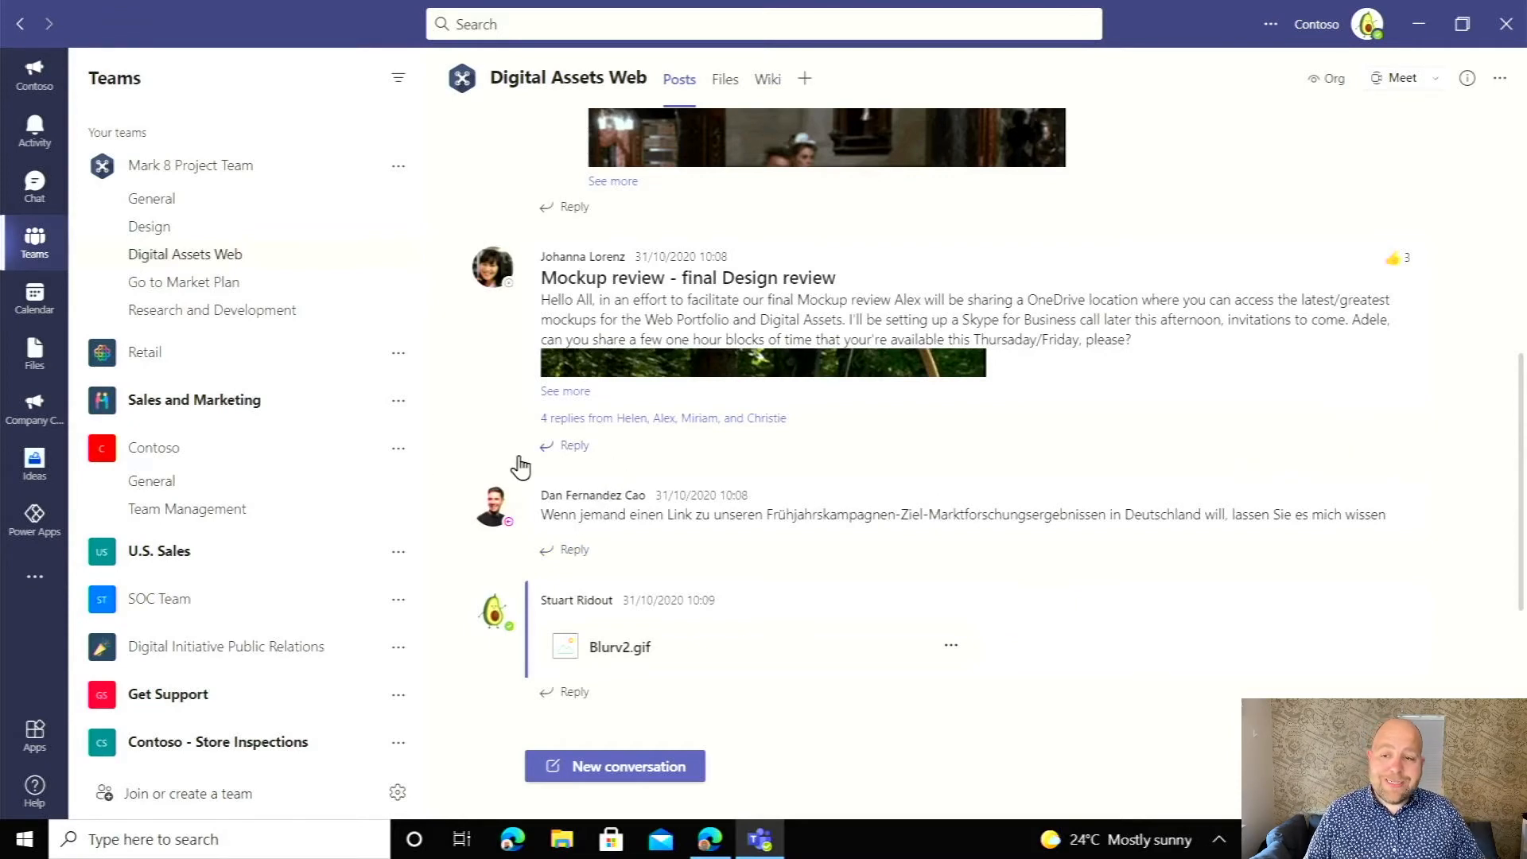
mouse_move(34, 576)
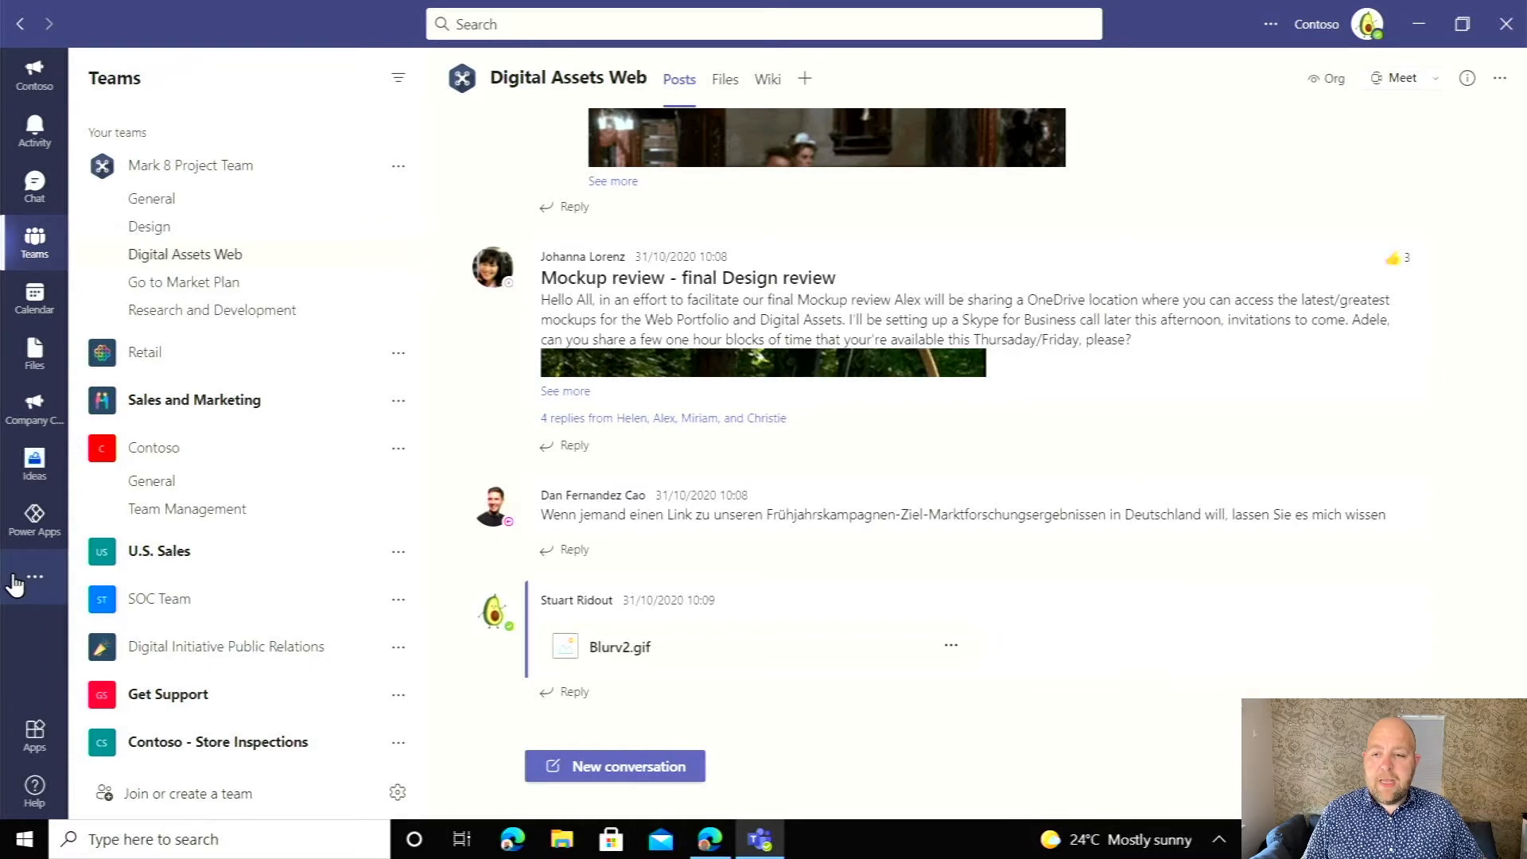
Show the More added apps flyout from the left app bar.
click(34, 576)
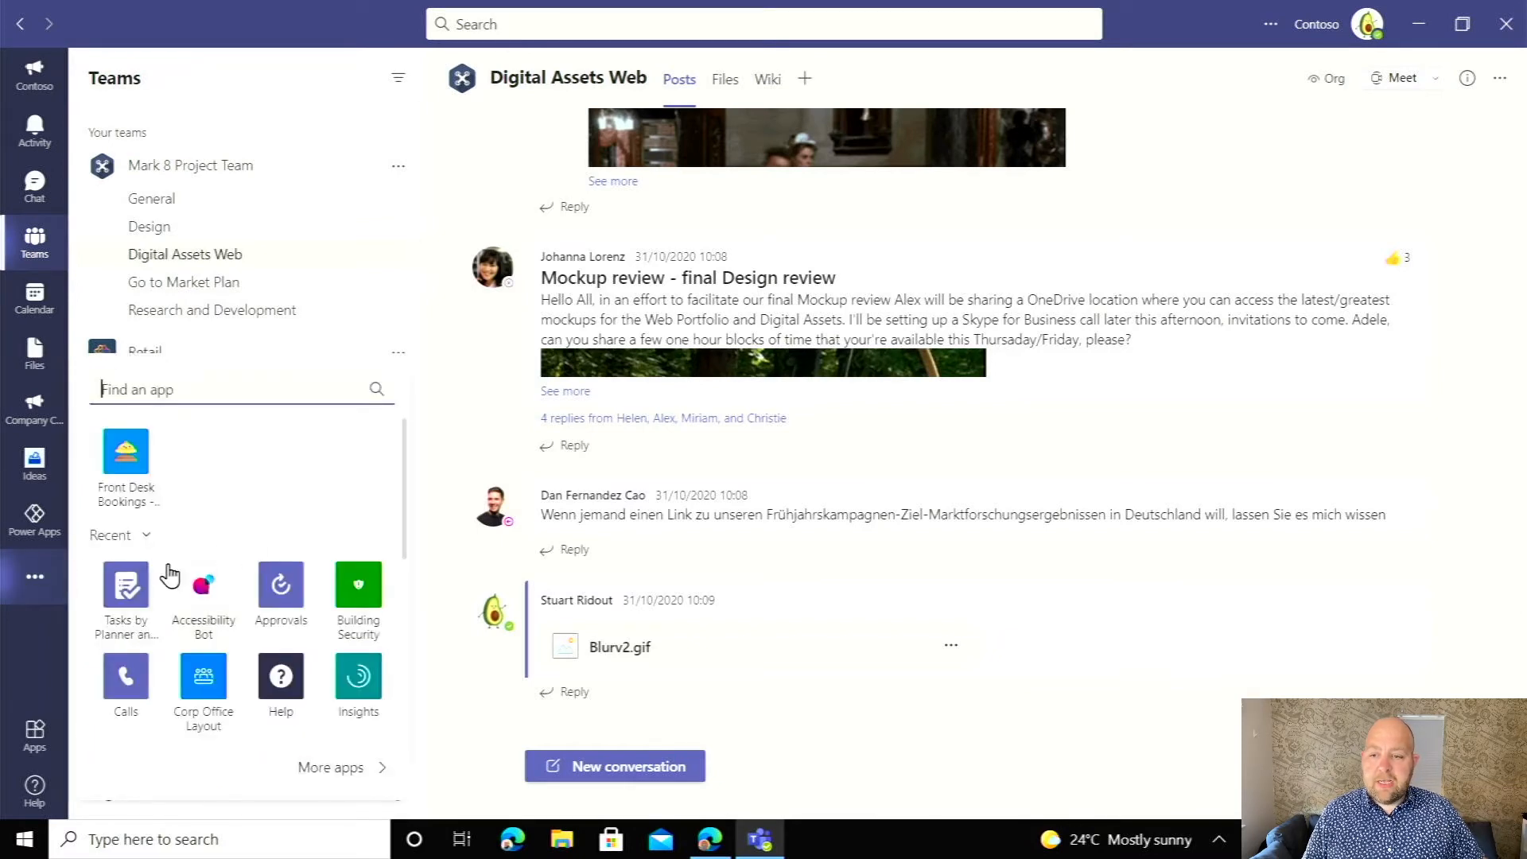
Open Tasks by Planner and To Do, and view then close the Mockup review task details.
click(126, 594)
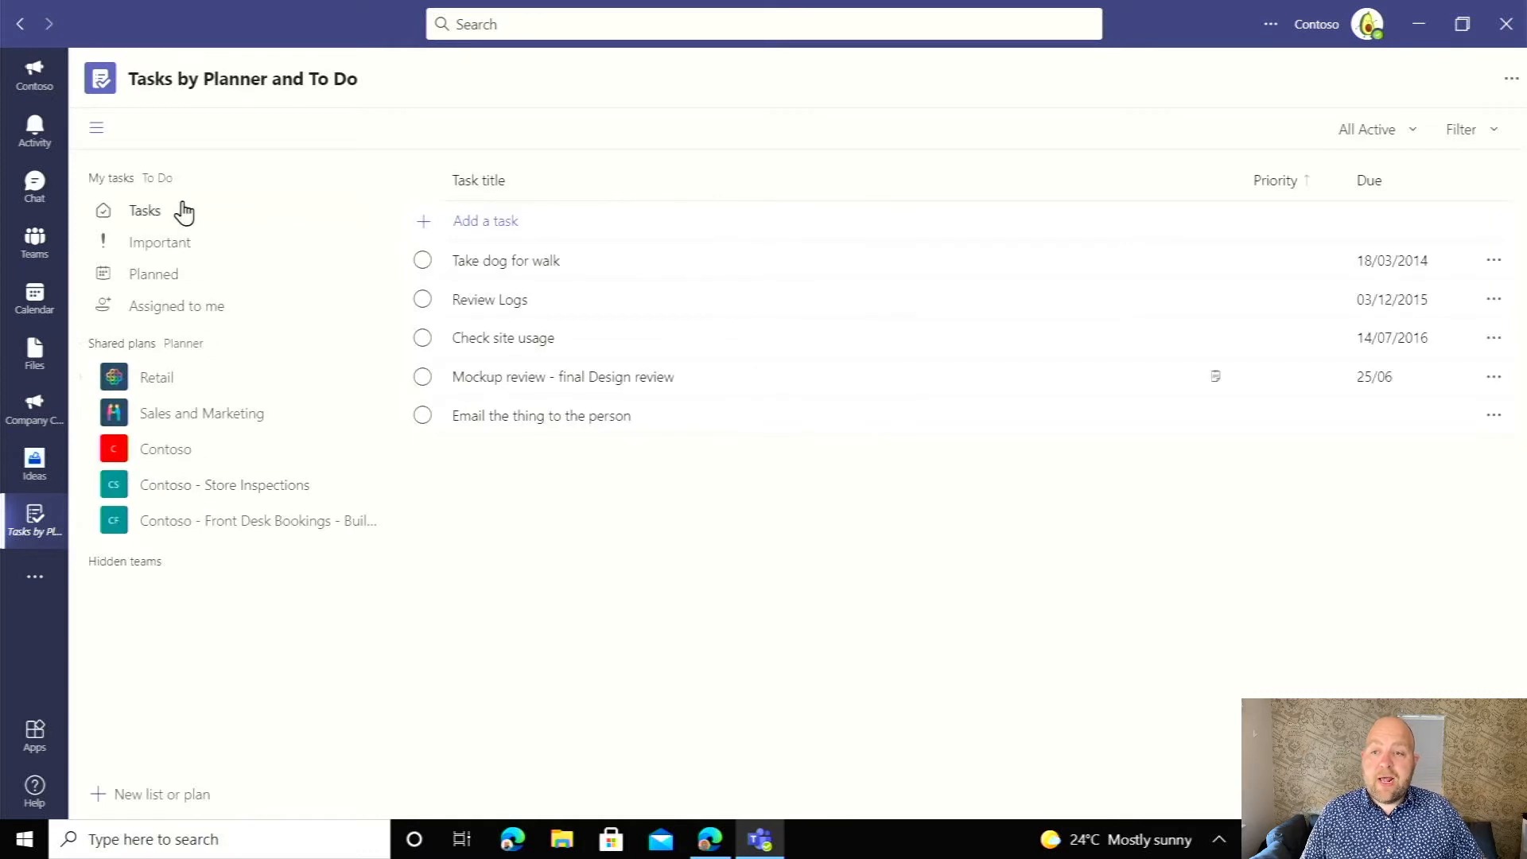
mouse_move(624, 373)
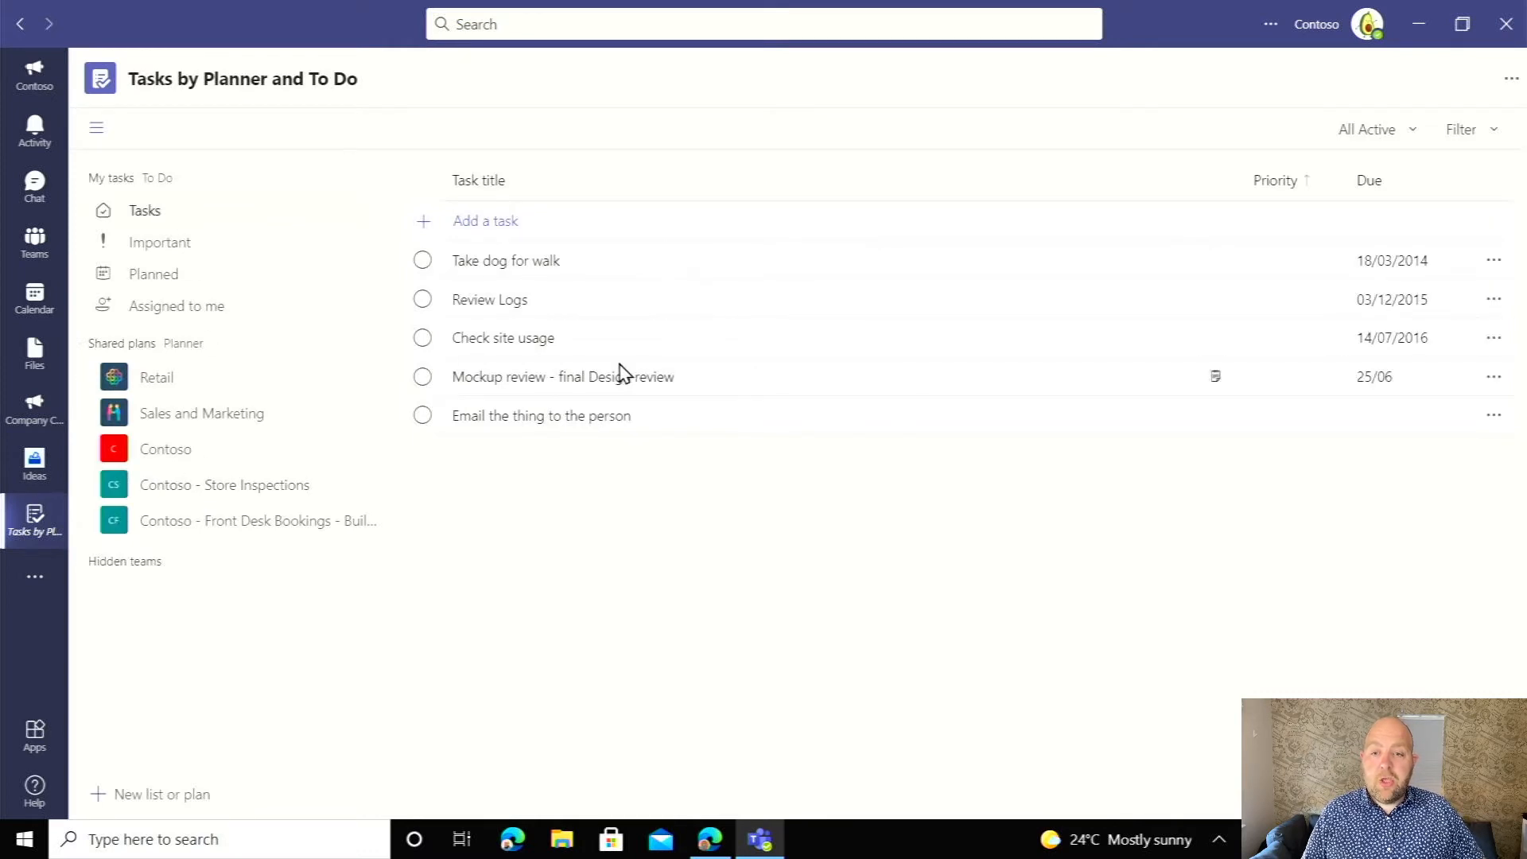
mouse_move(560, 380)
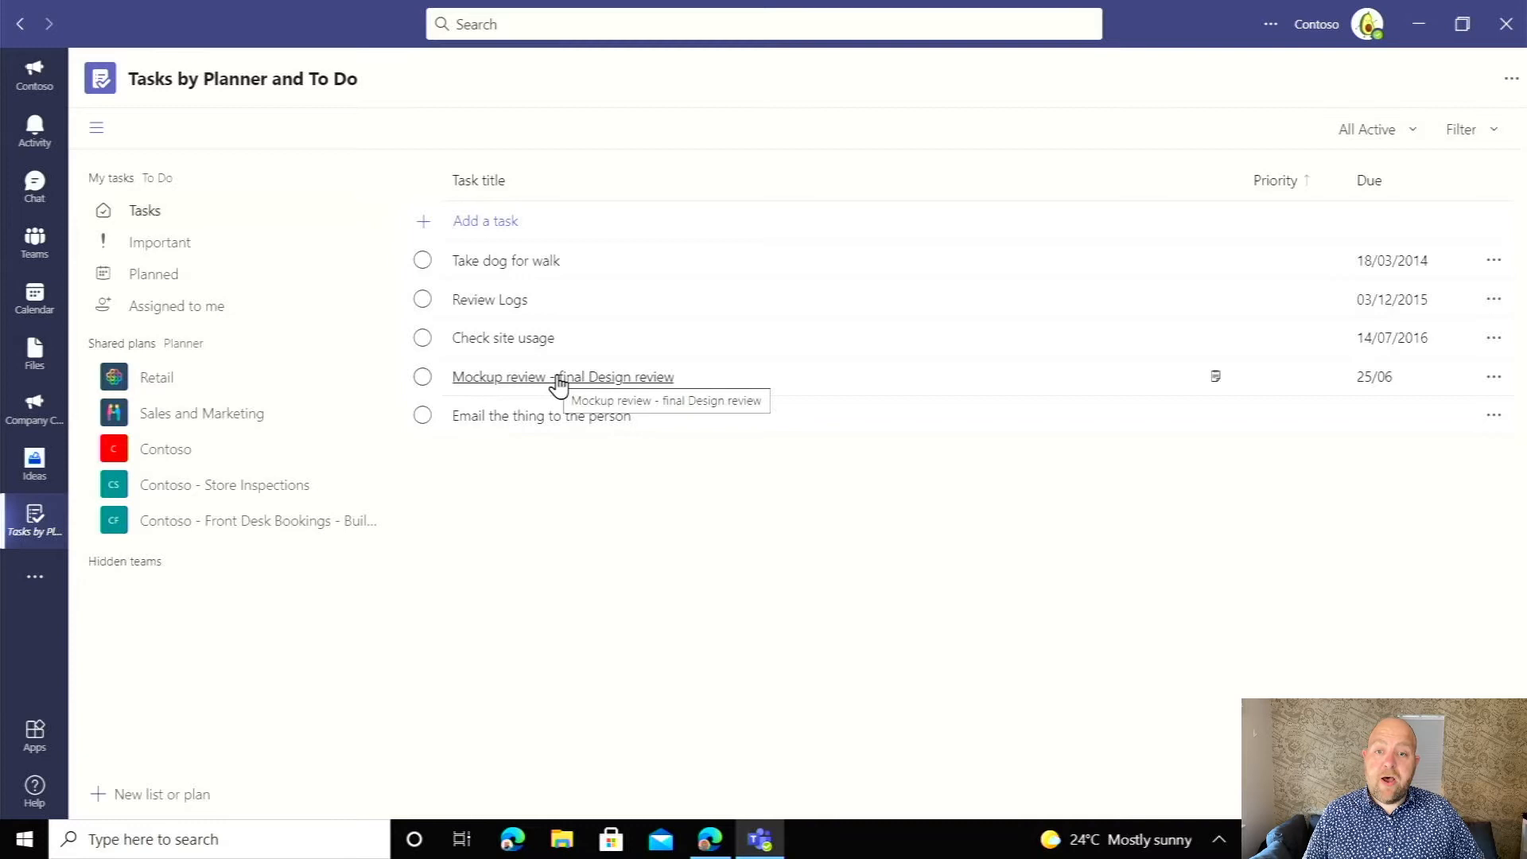
click(562, 377)
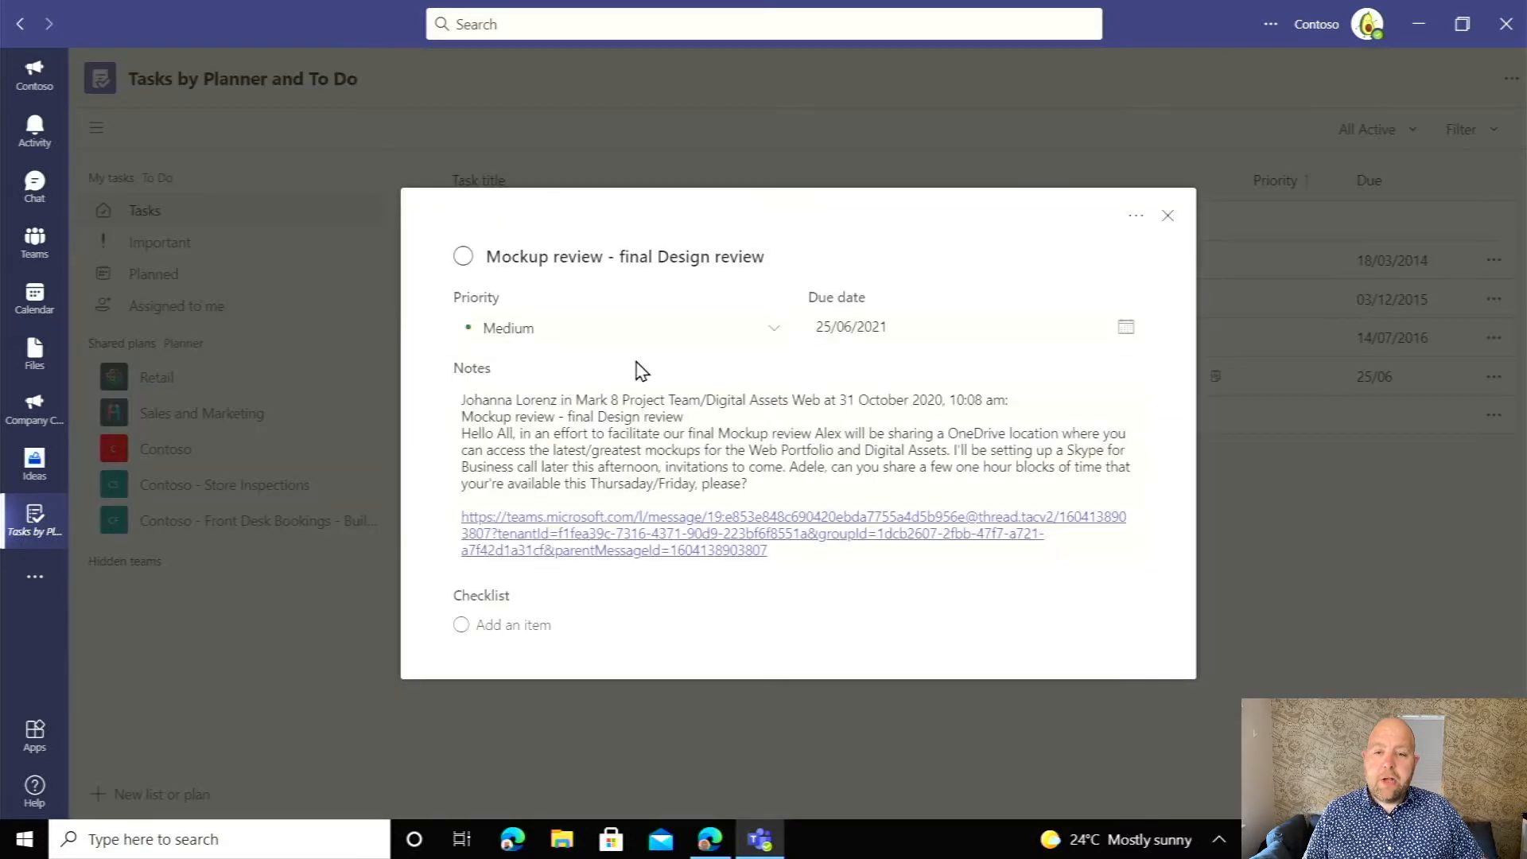
mouse_move(484, 269)
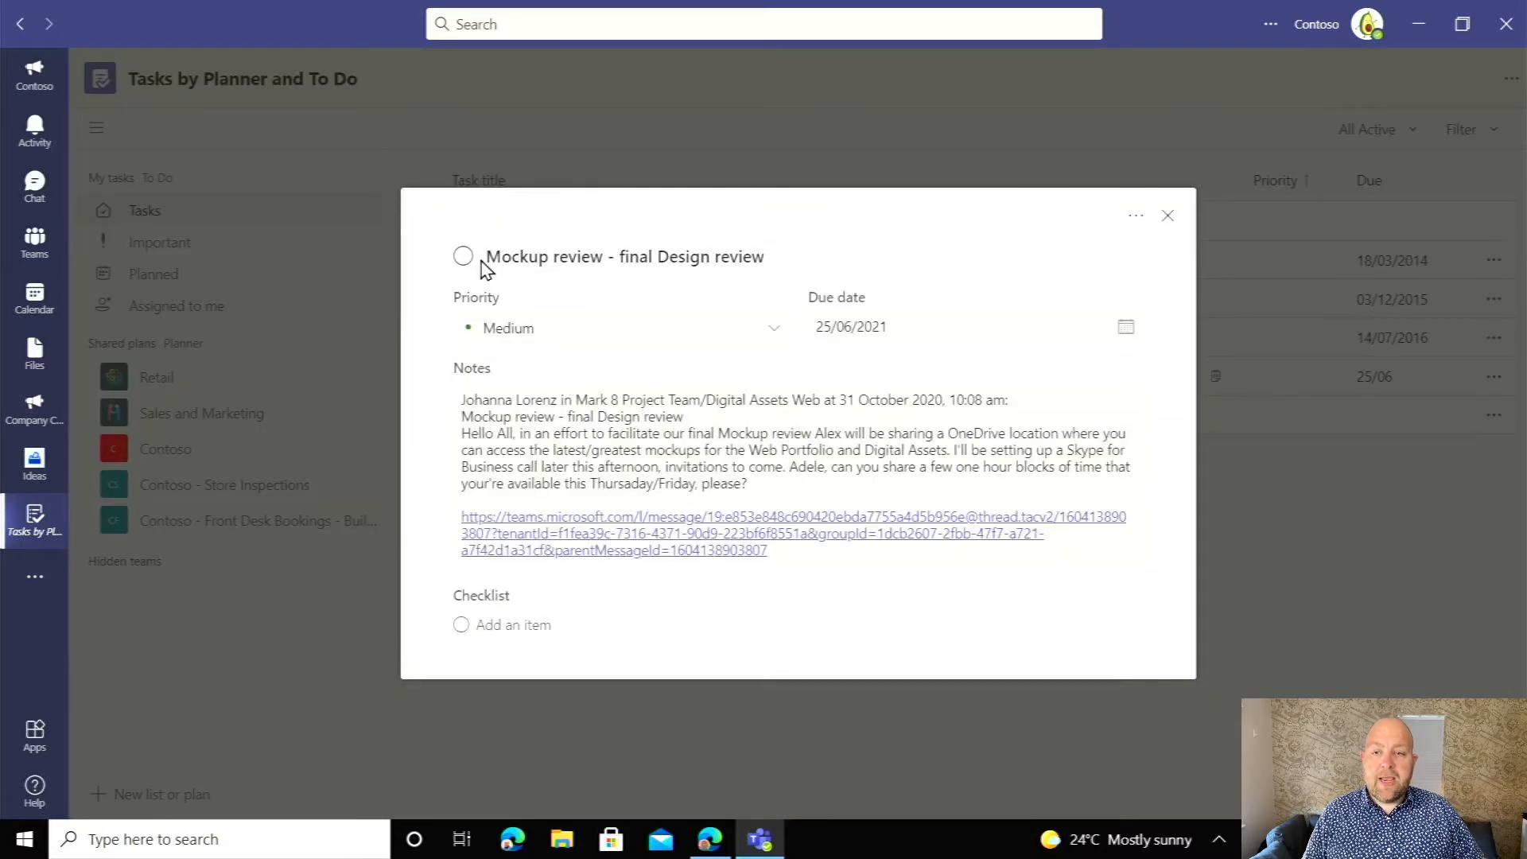
mouse_move(1085, 335)
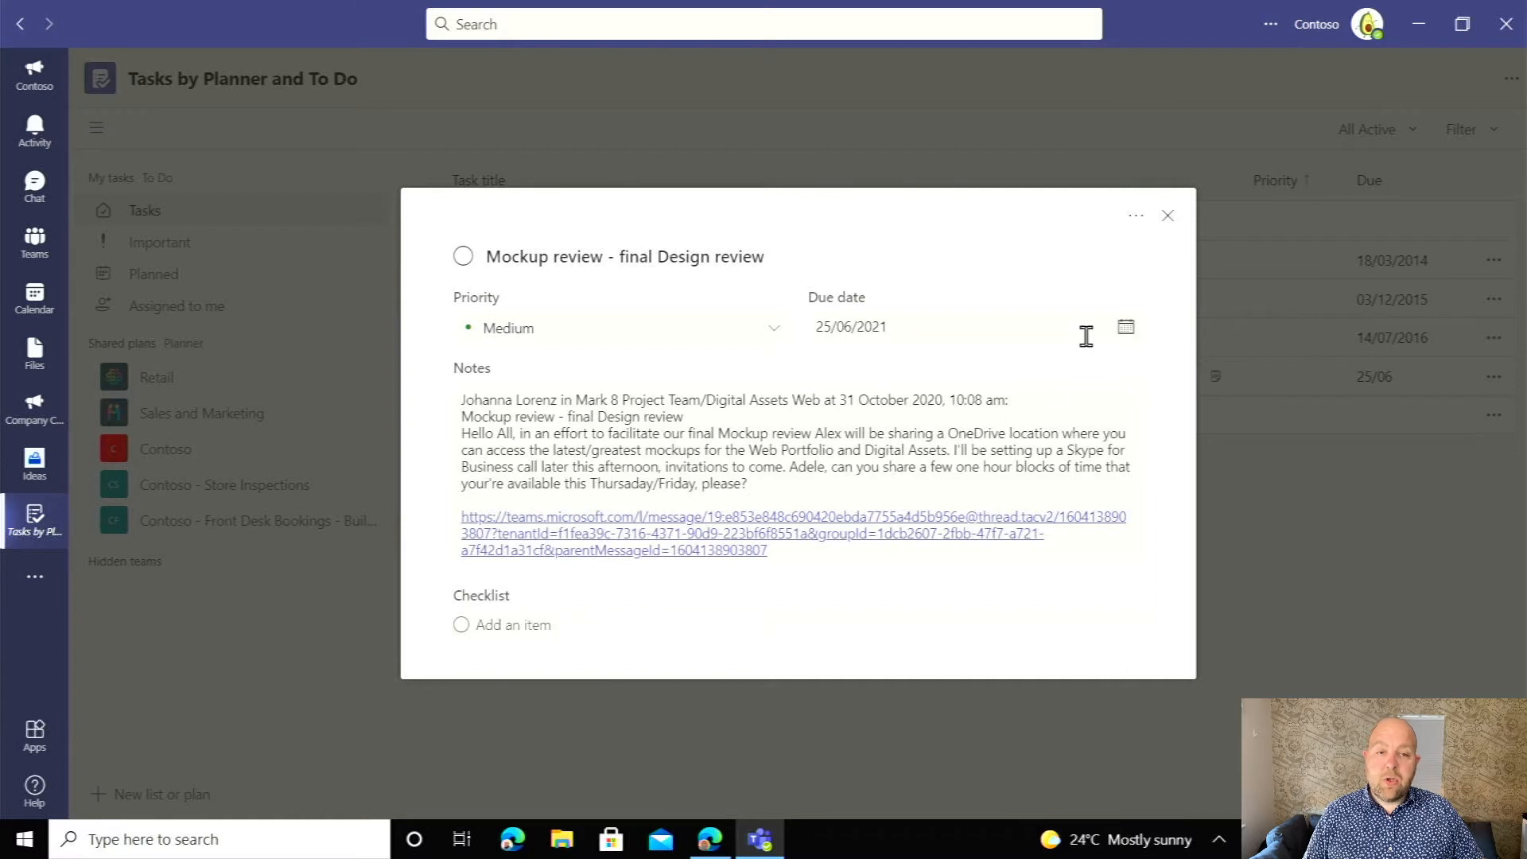
click(1167, 216)
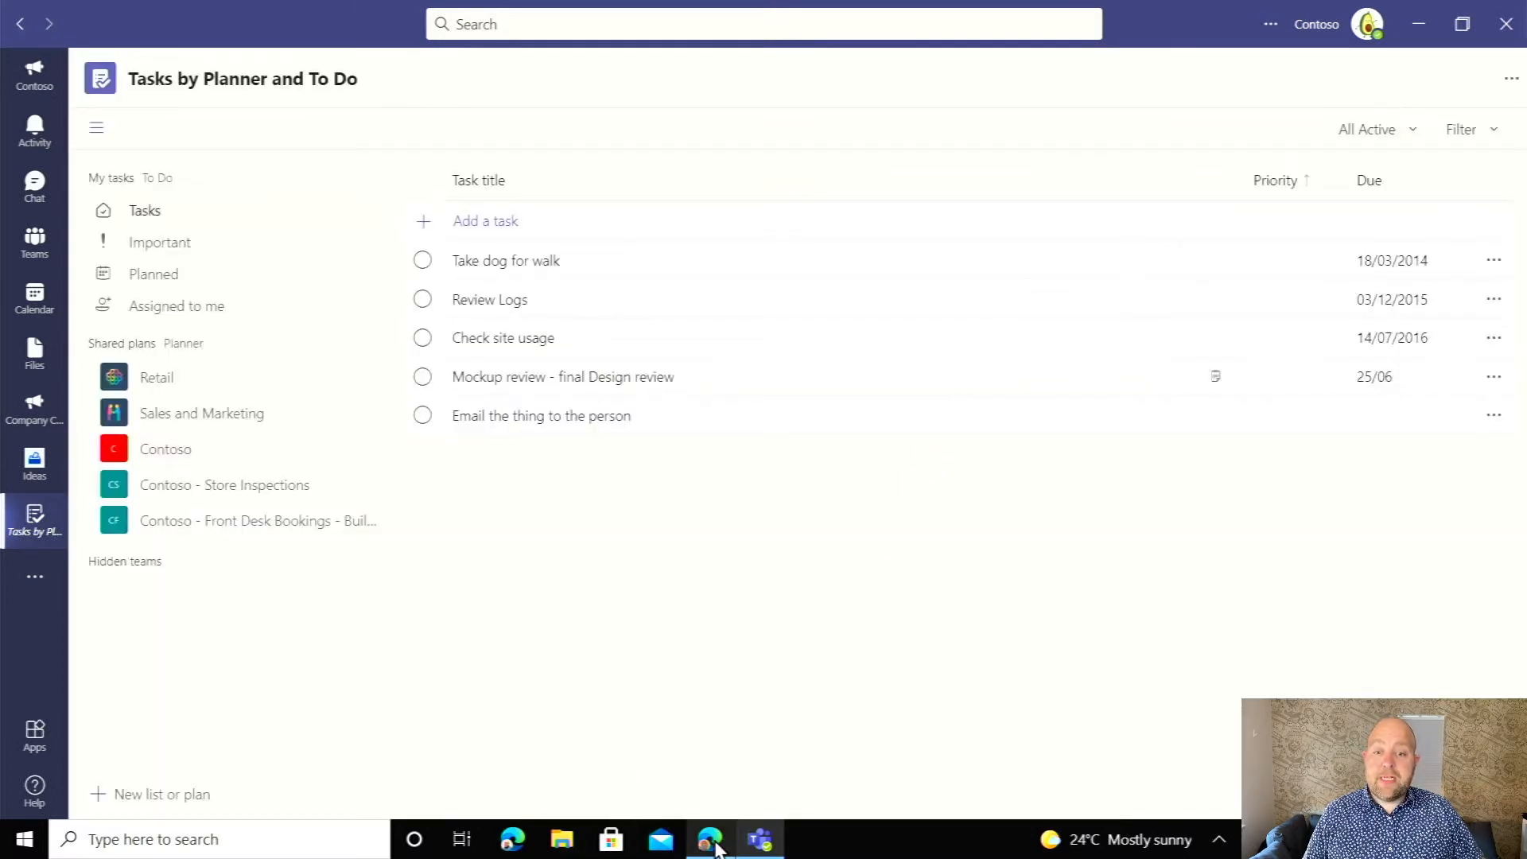
In the browser, go from Outlook mail to To Do's My Day list.
click(710, 838)
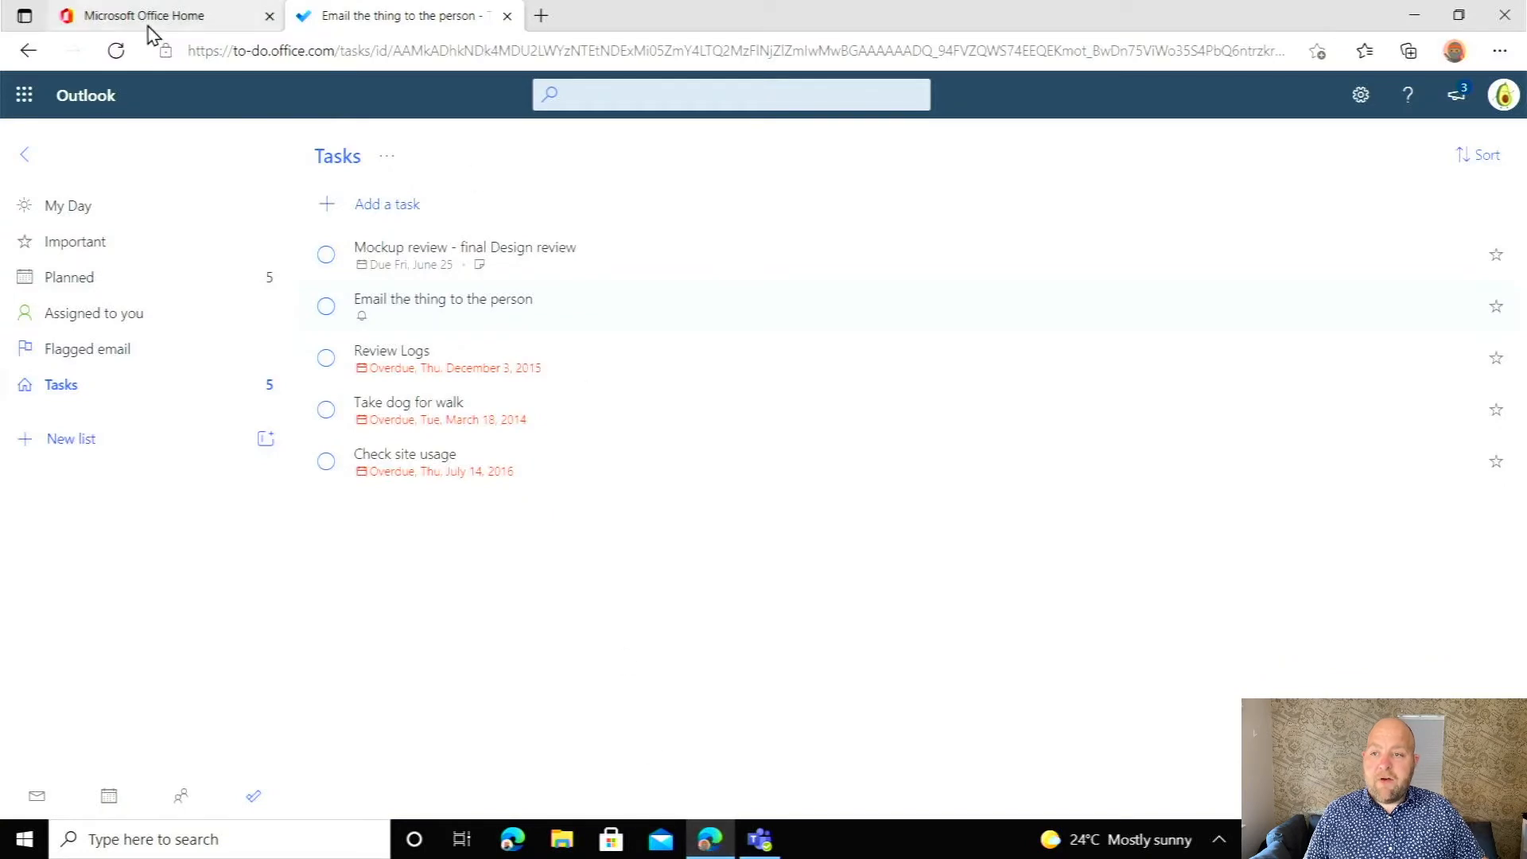
click(25, 155)
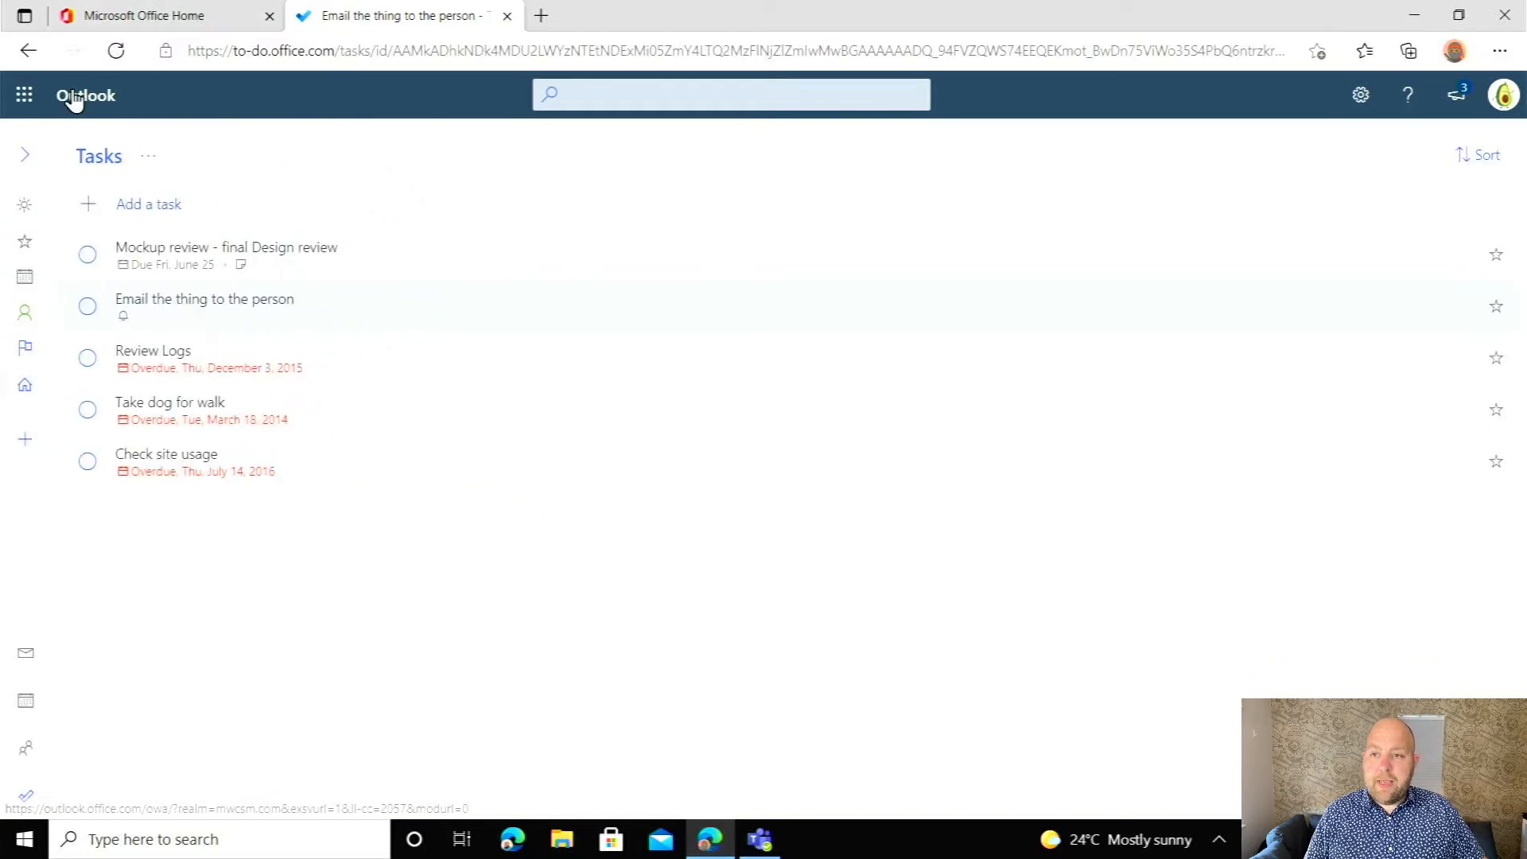
click(25, 652)
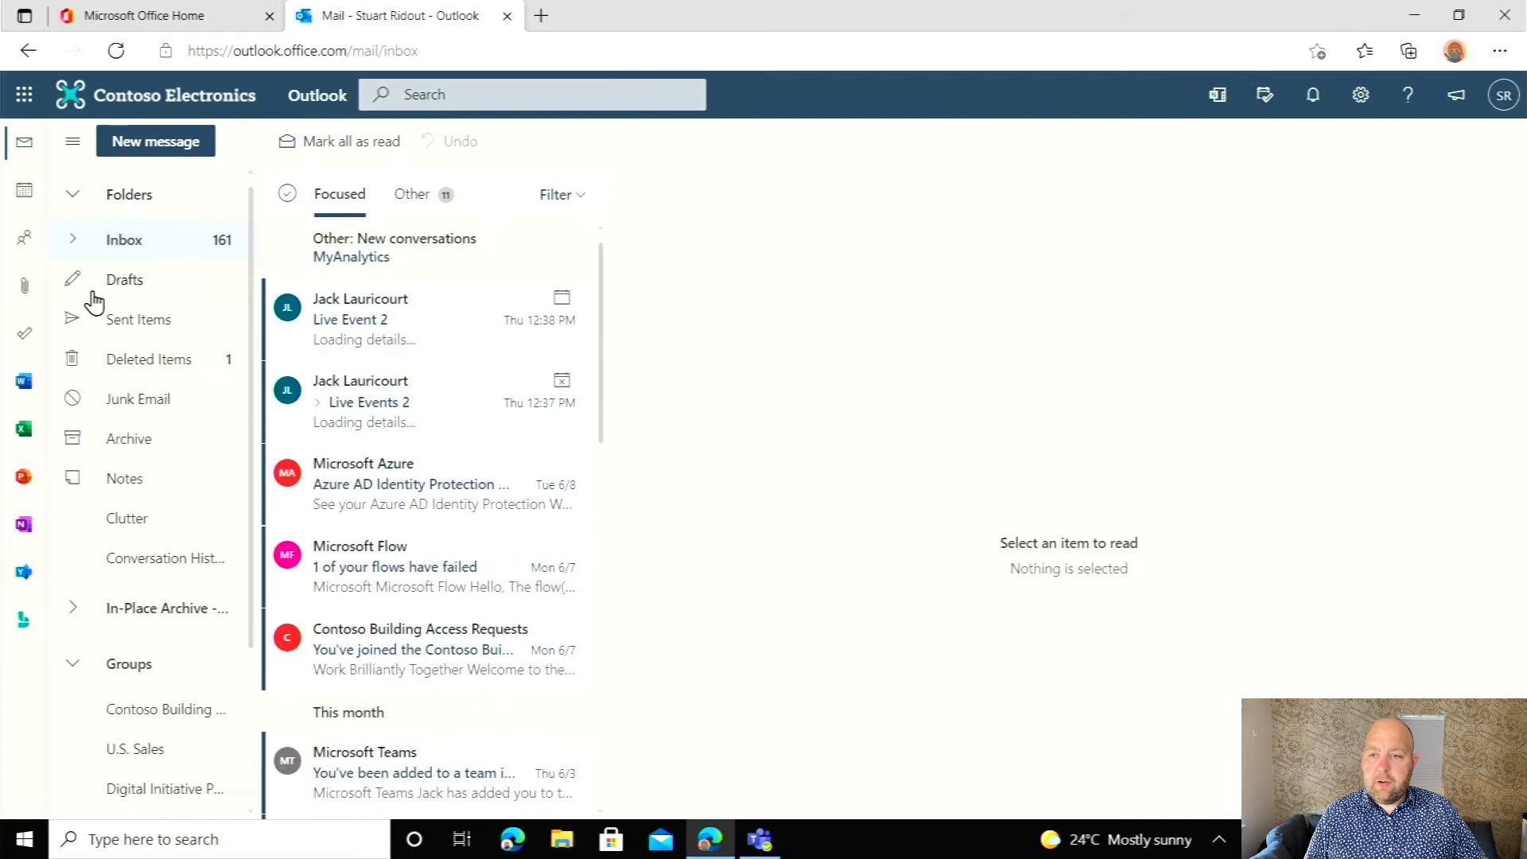
click(23, 333)
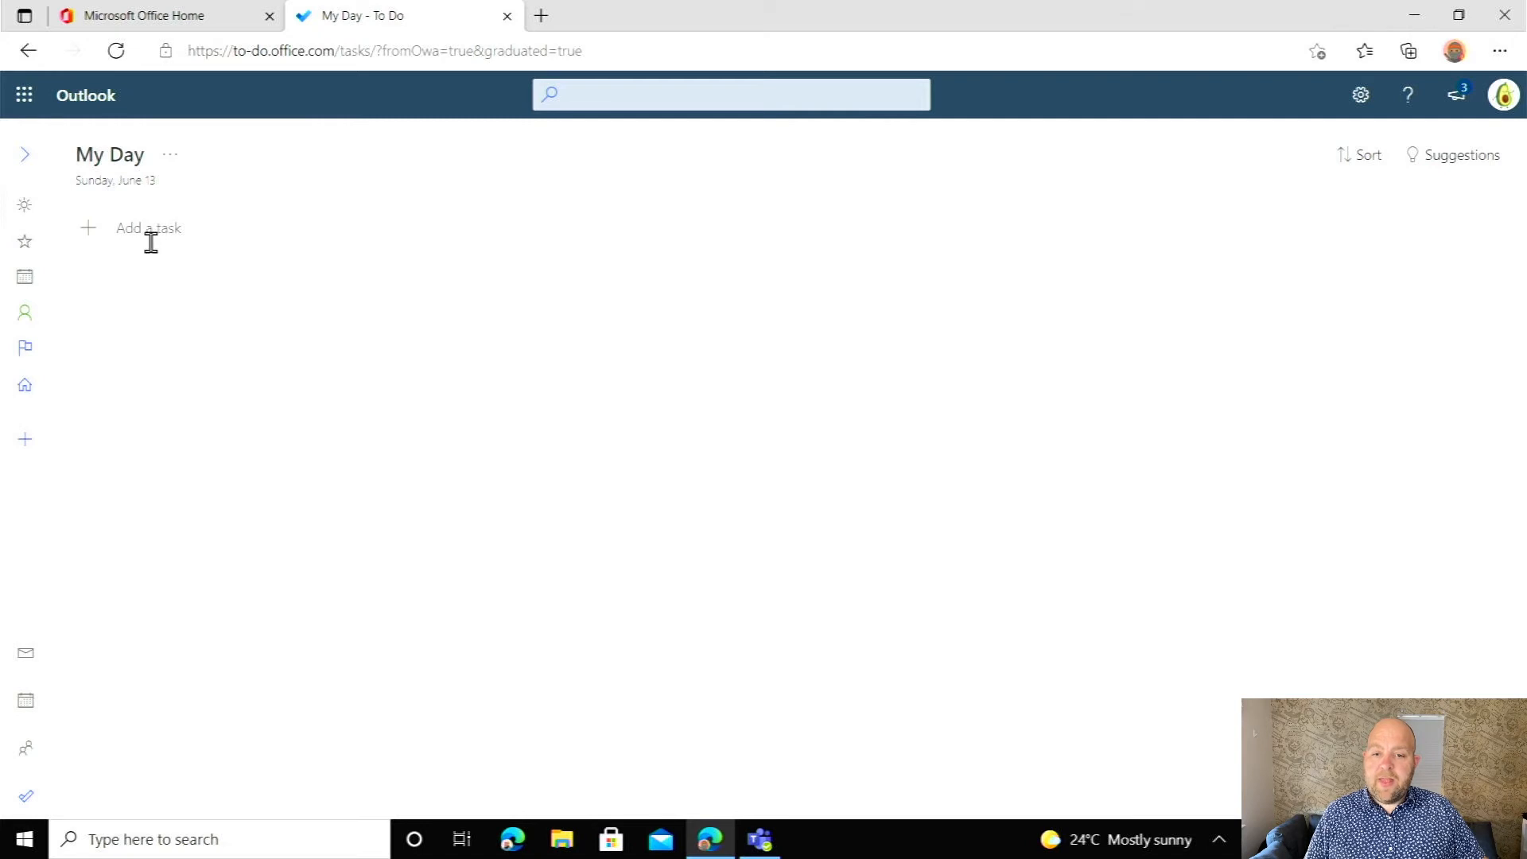
mouse_move(26, 370)
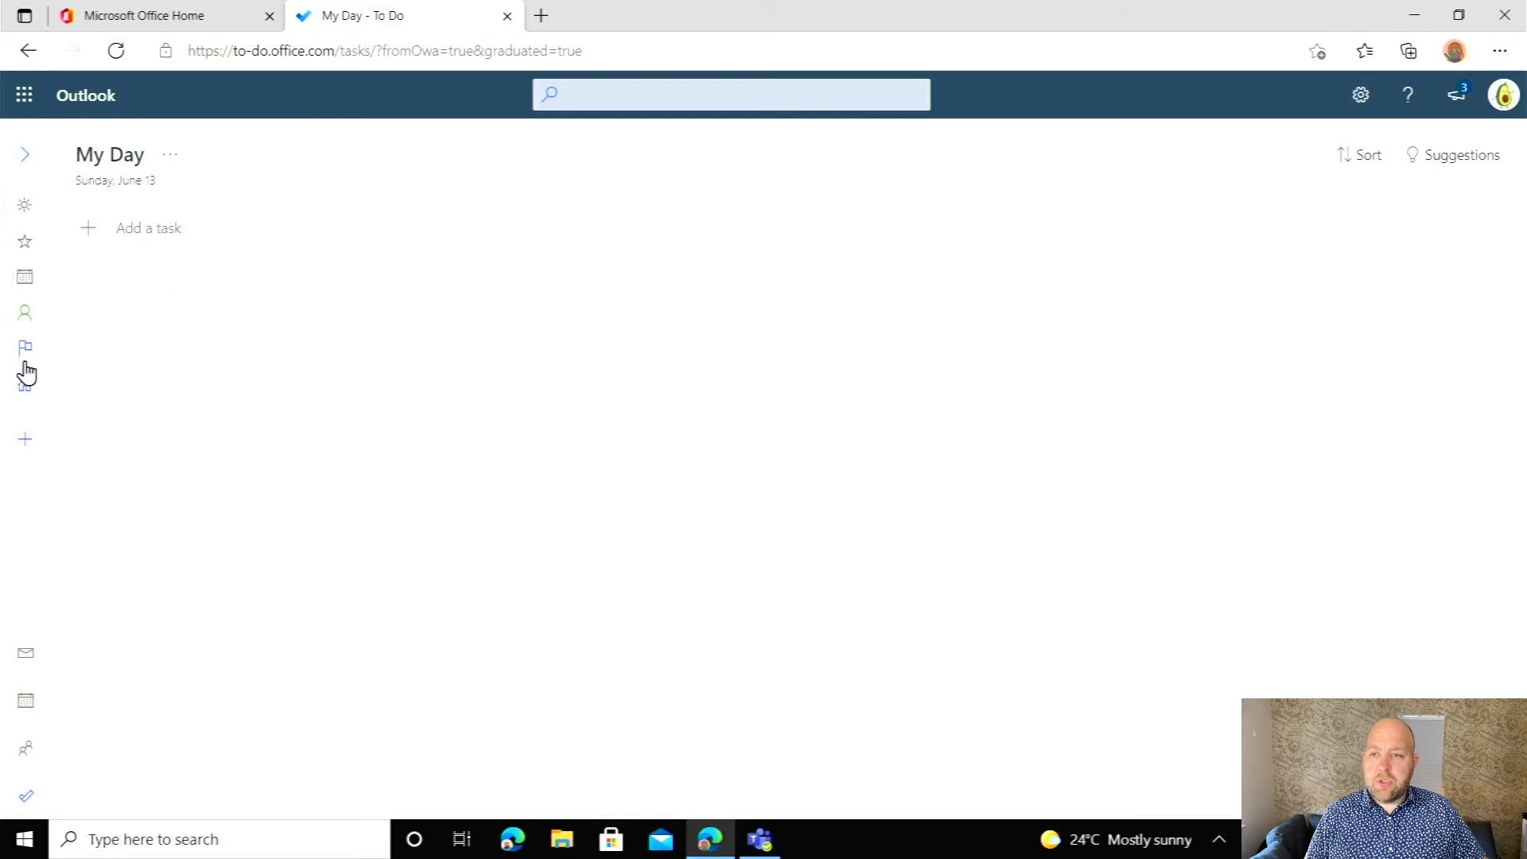
mouse_move(19, 404)
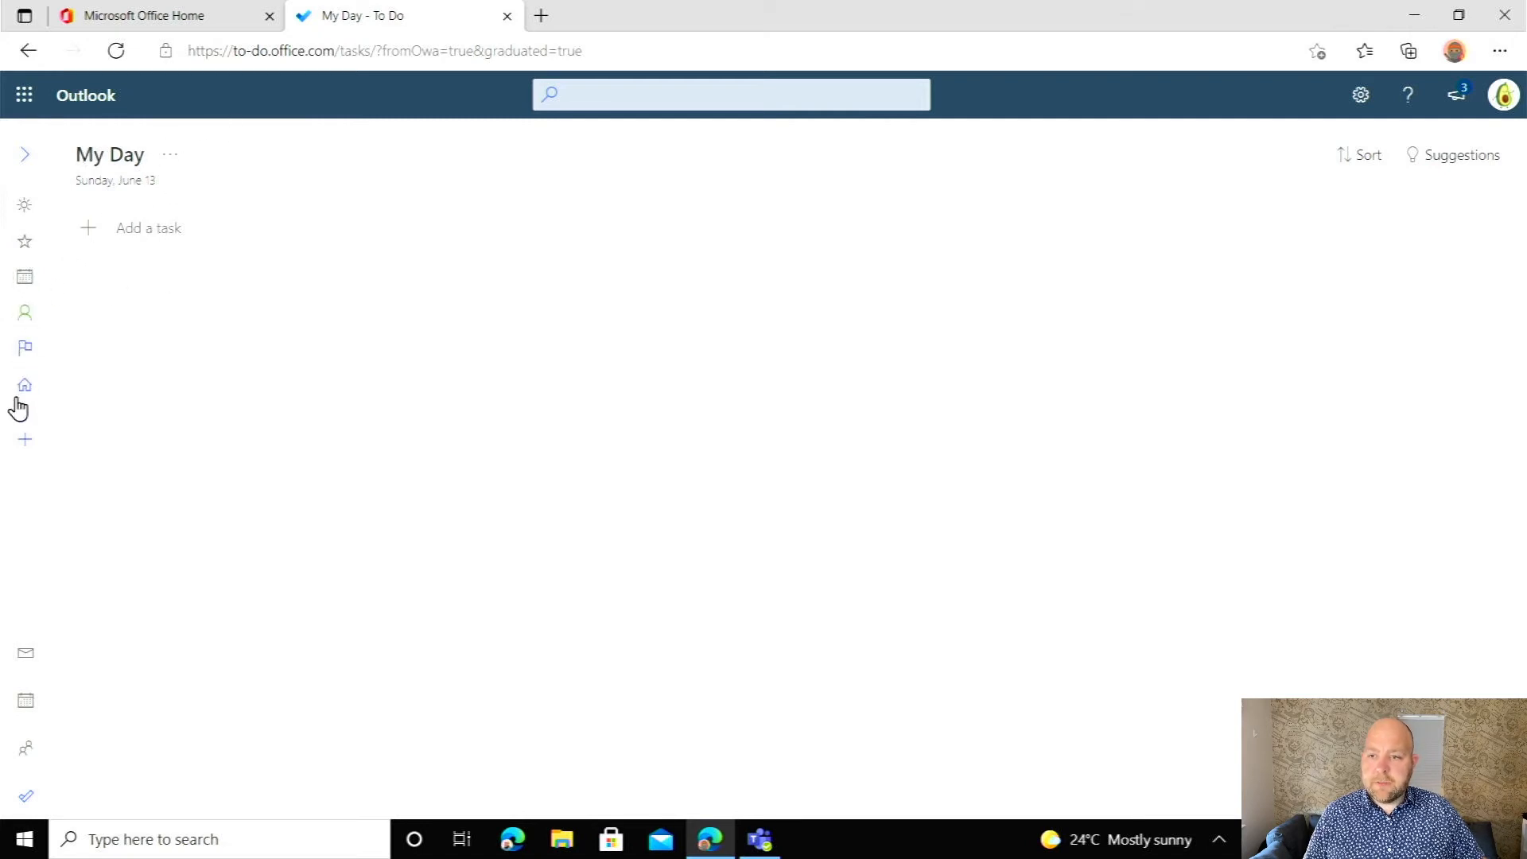
Open the Mockup review task from the Tasks list and scroll to its post notes.
click(24, 385)
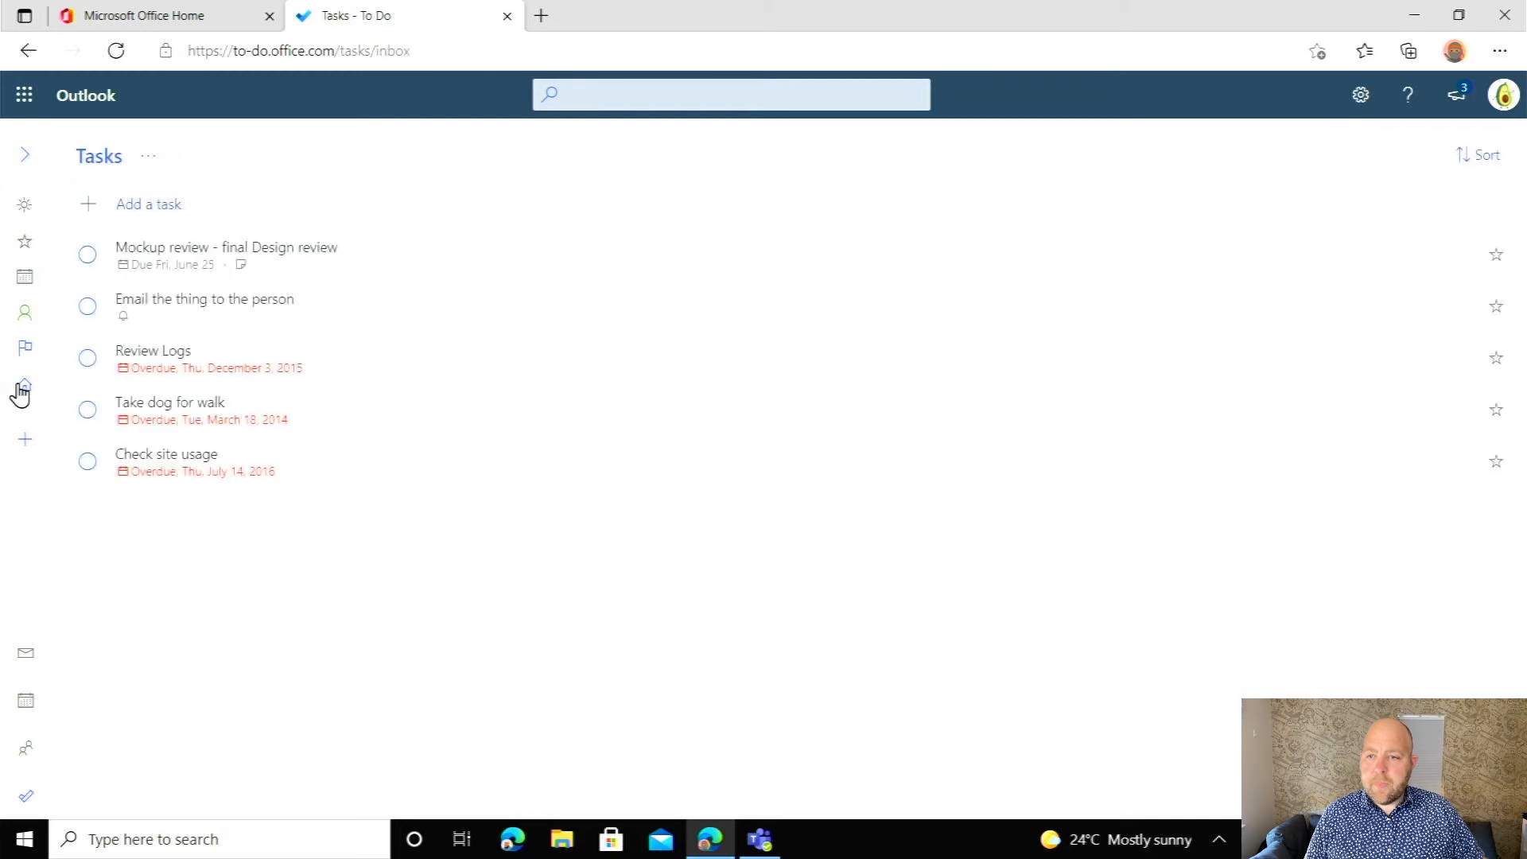
mouse_move(168, 260)
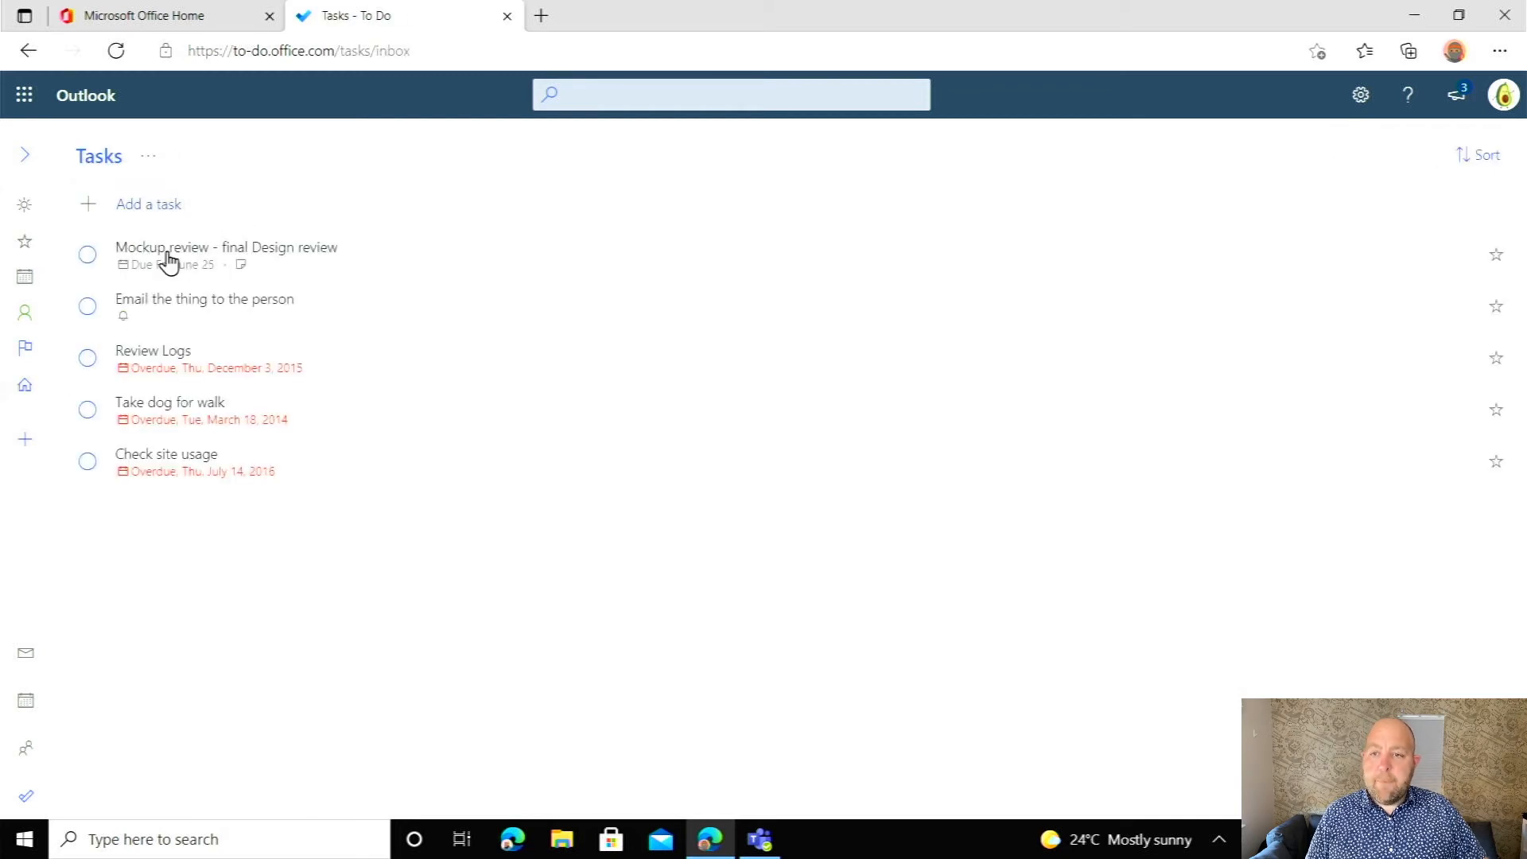
click(226, 247)
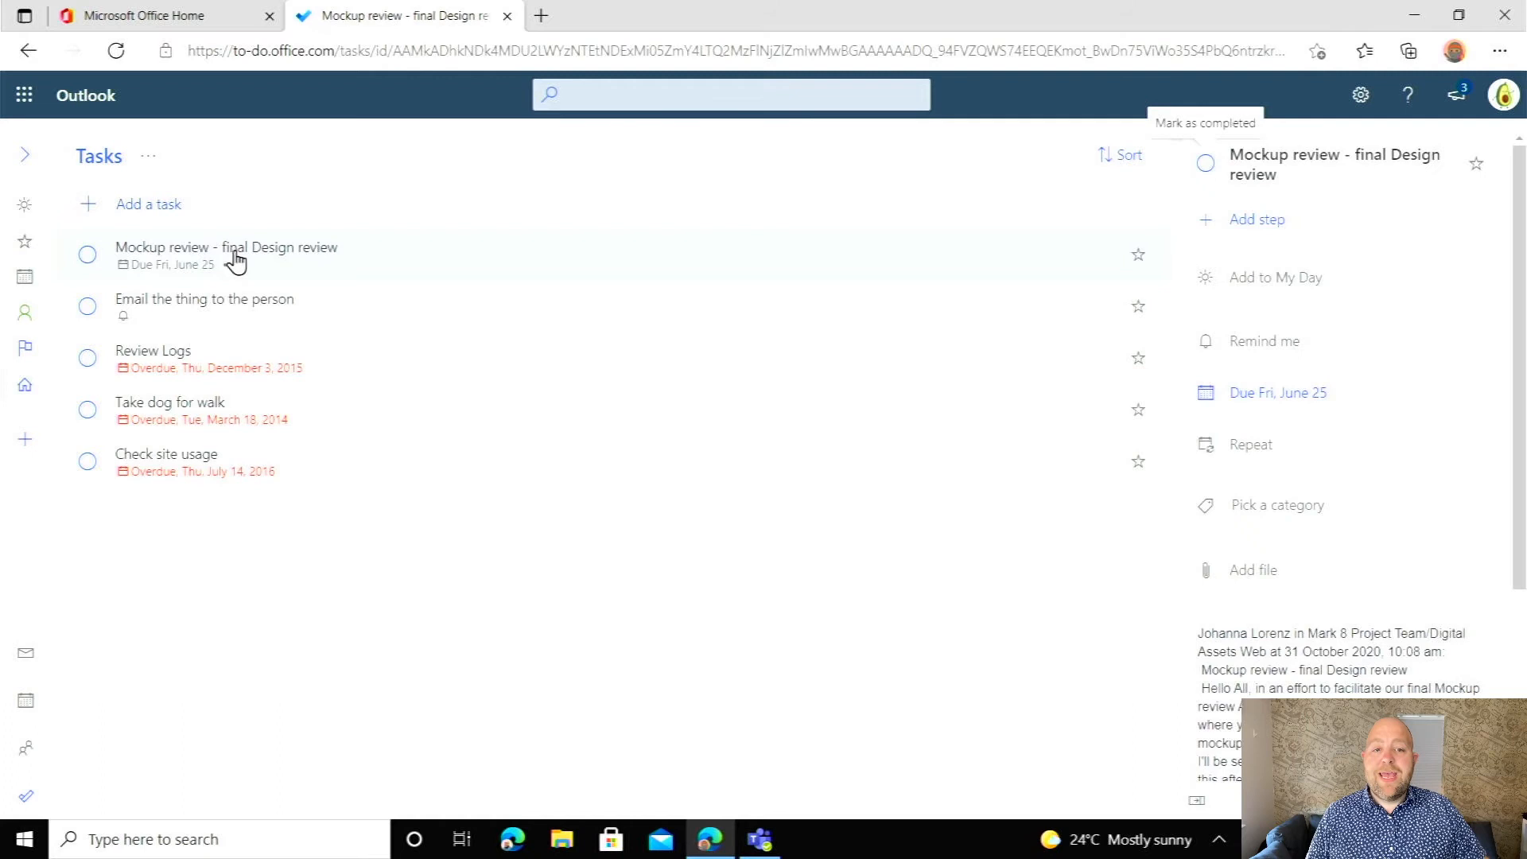
scroll(down, 3)
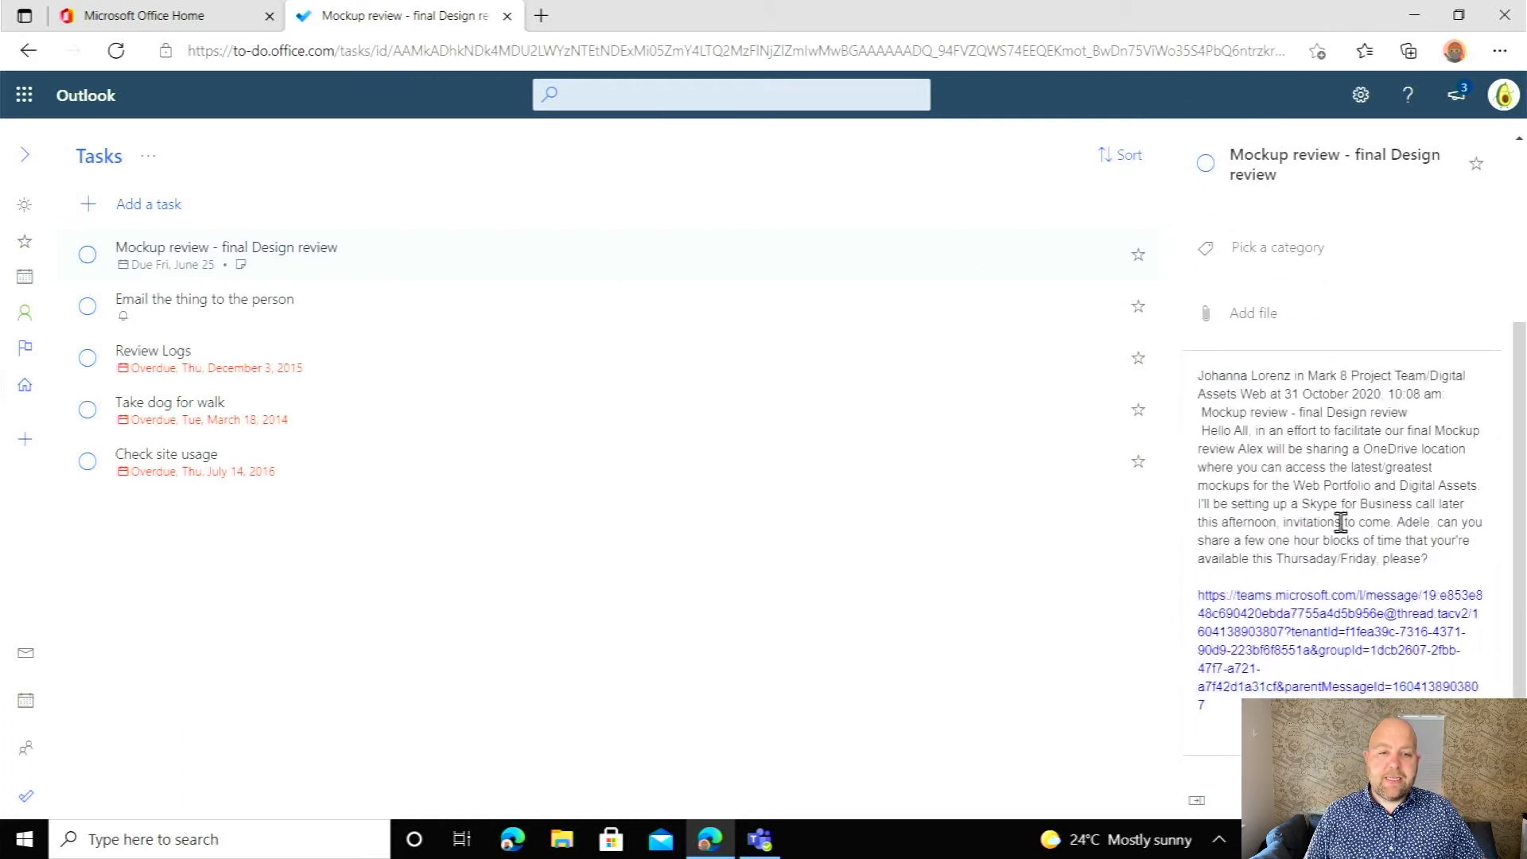
mouse_move(1285, 616)
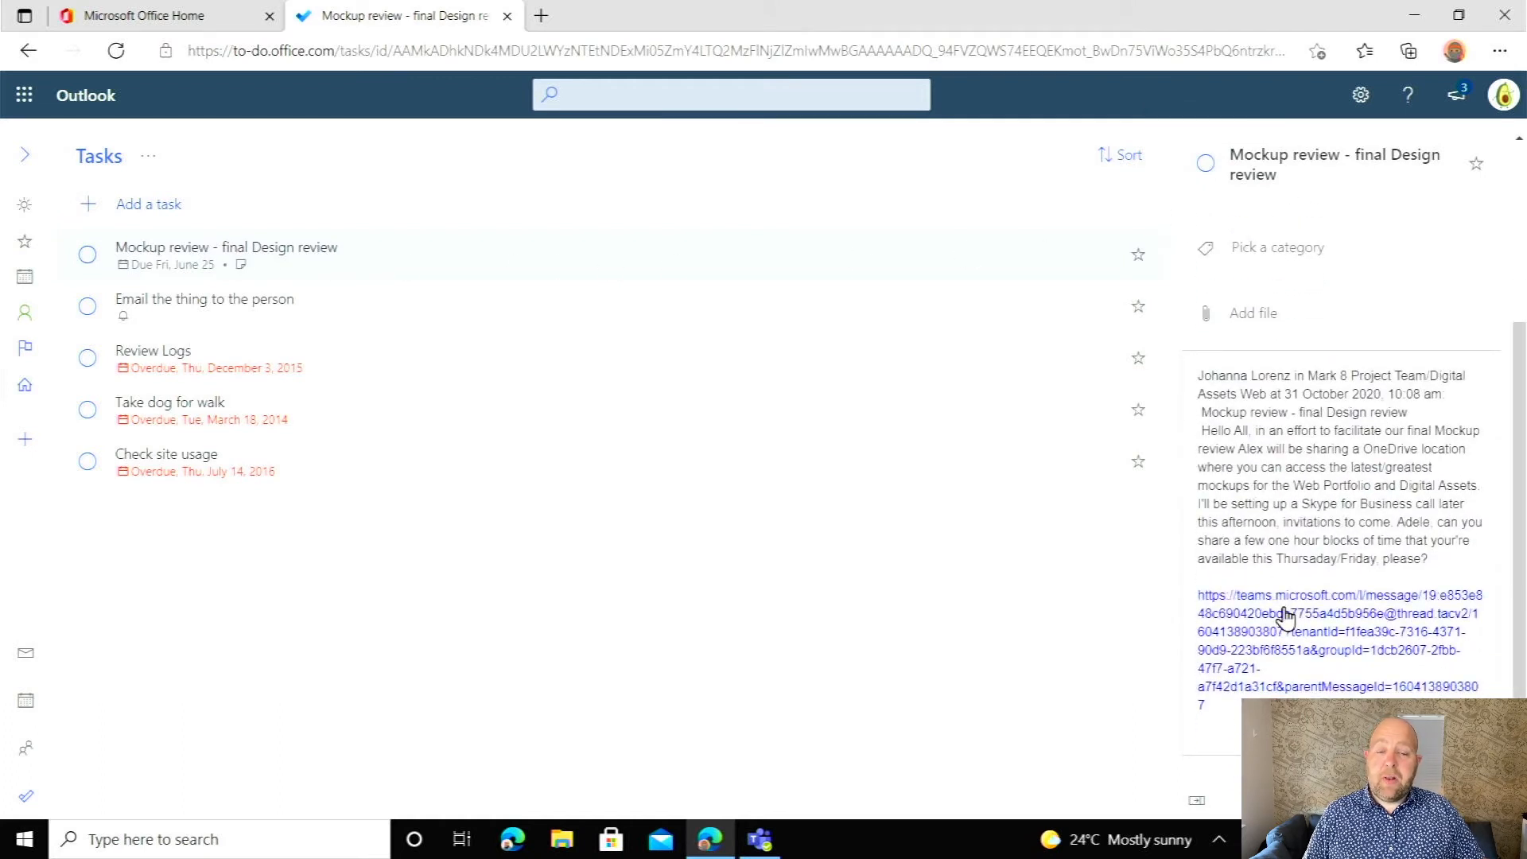